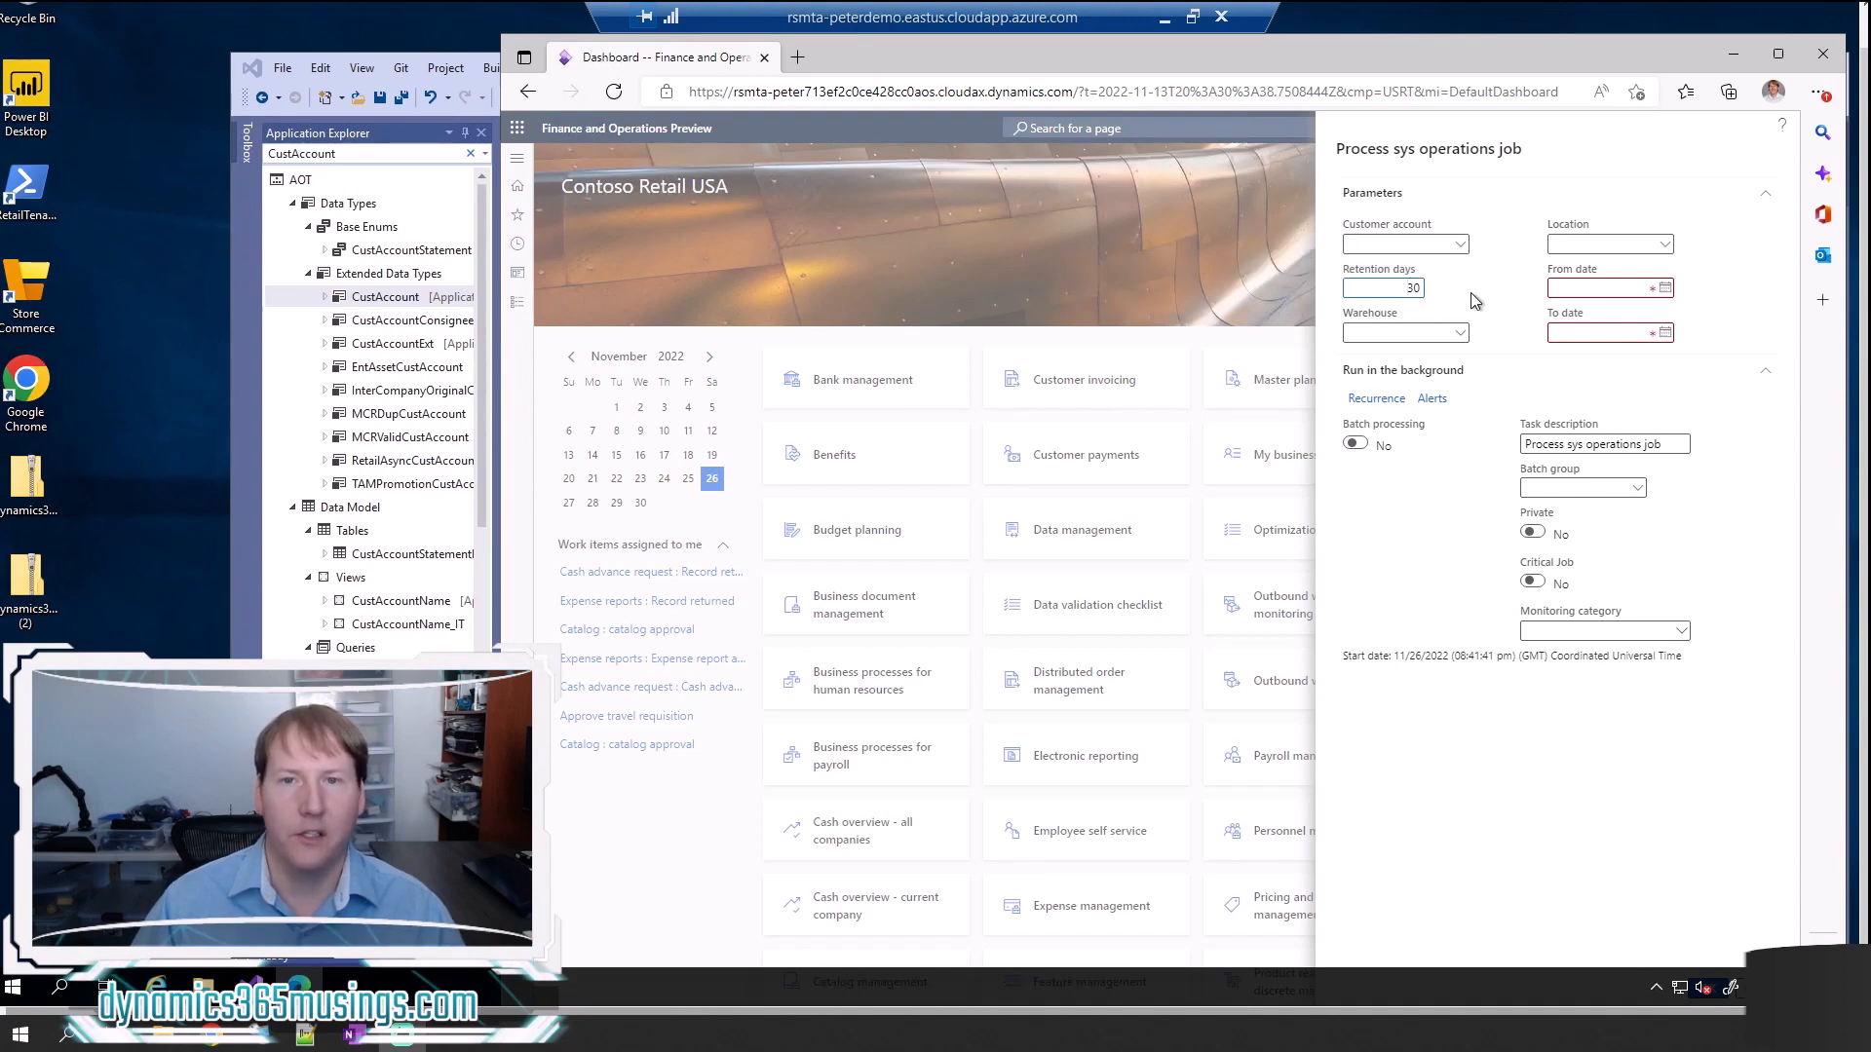
- Enter 30 in the Retention days parameter of the Process sys operations job dialog
click(1405, 288)
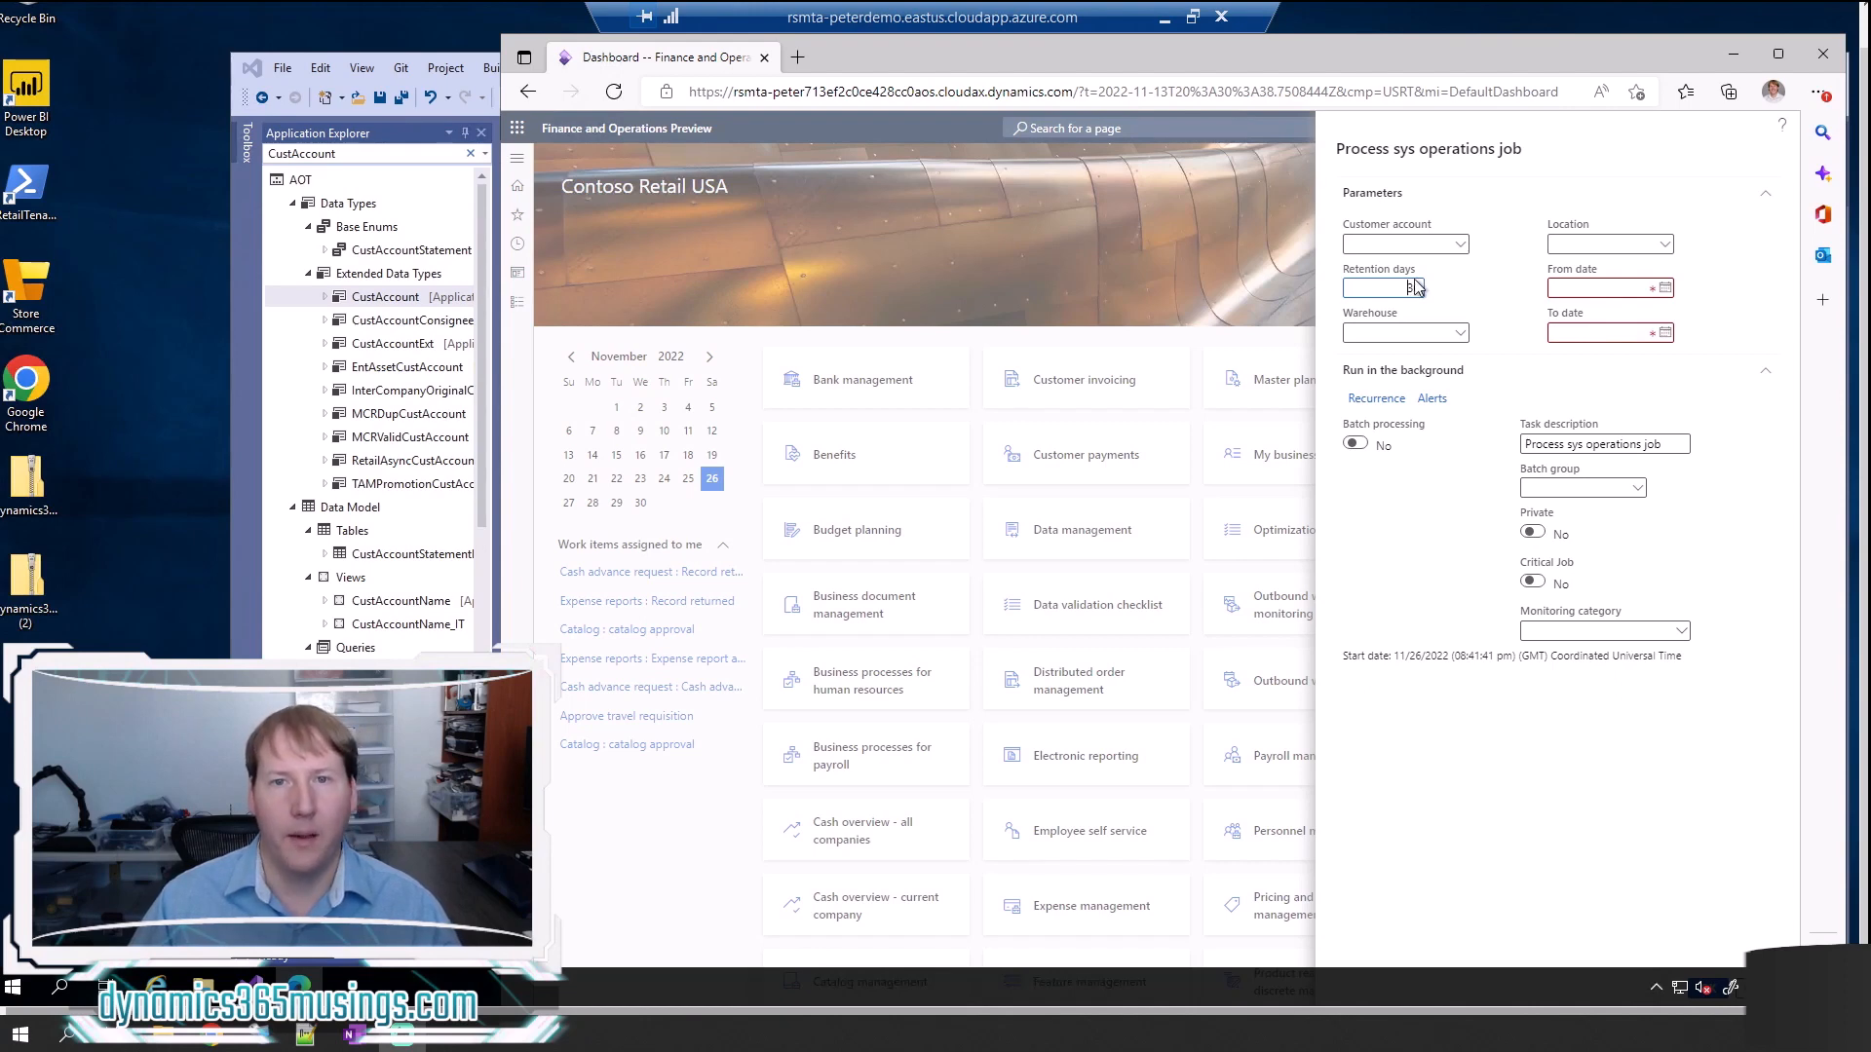
text(30)
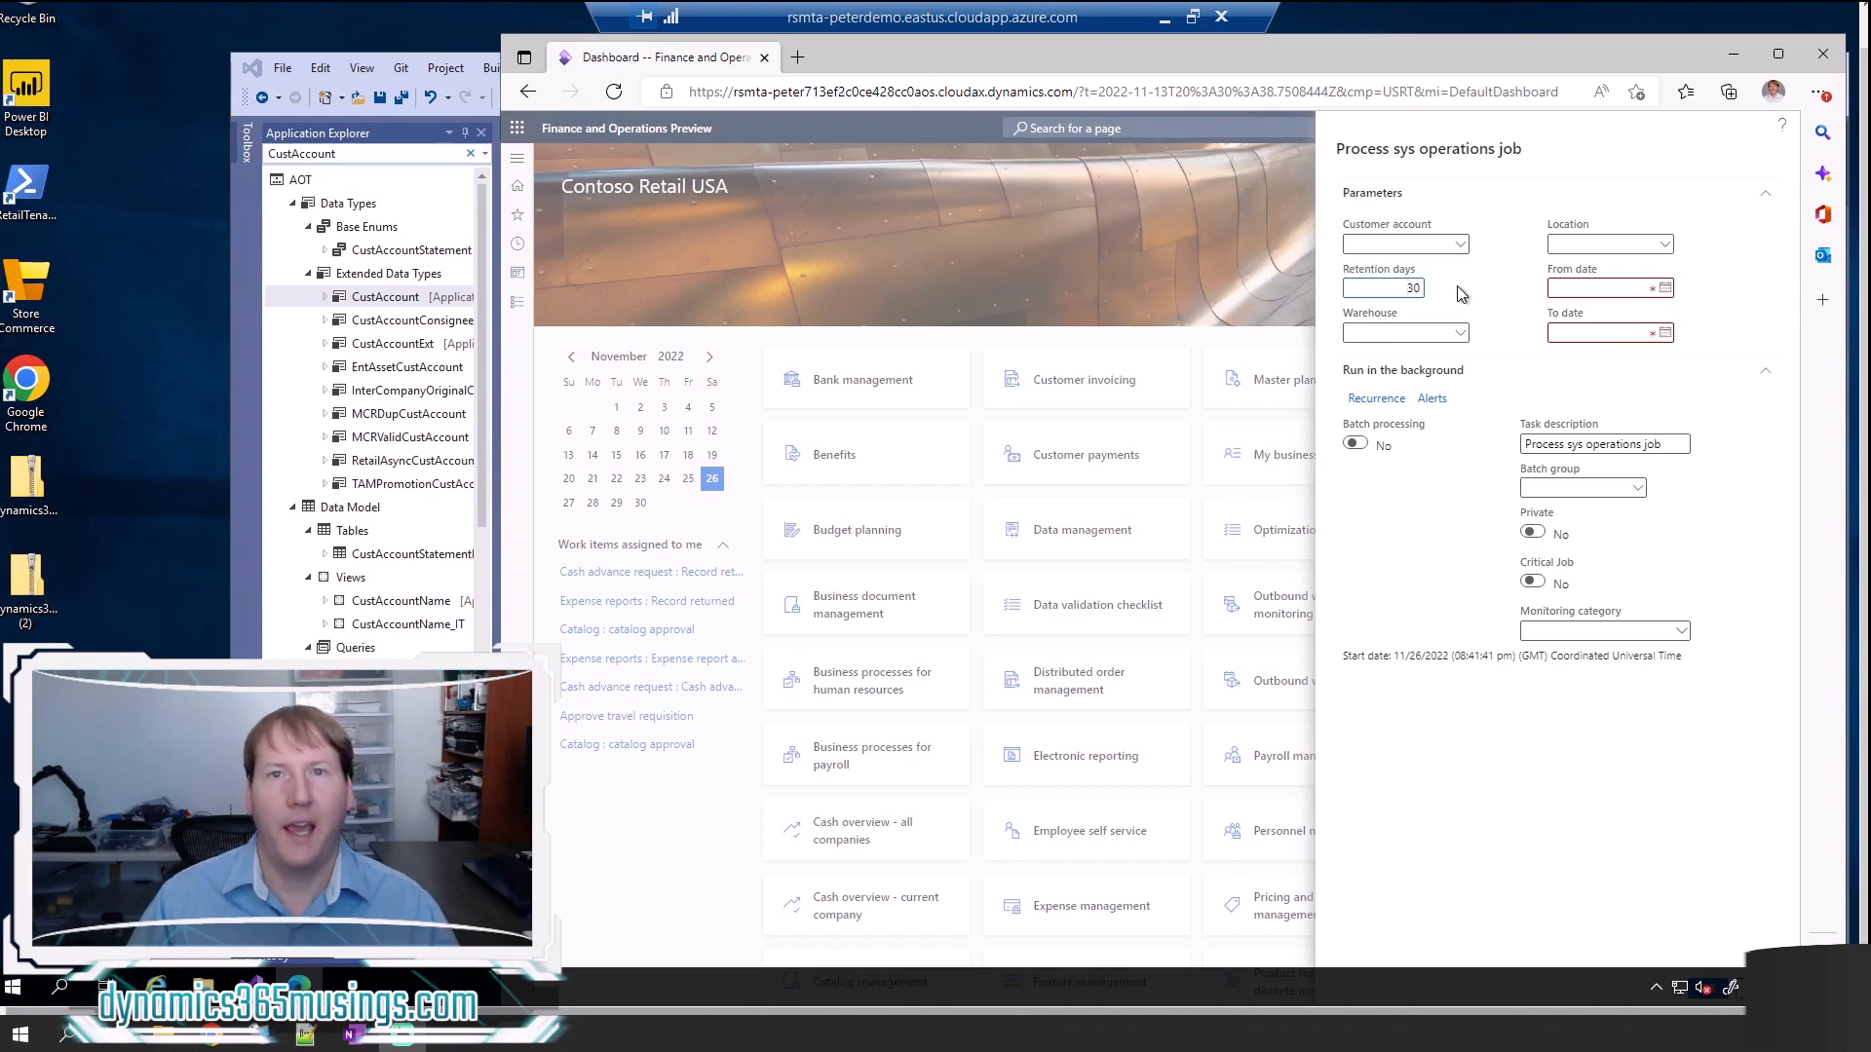
mouse_move(1290, 503)
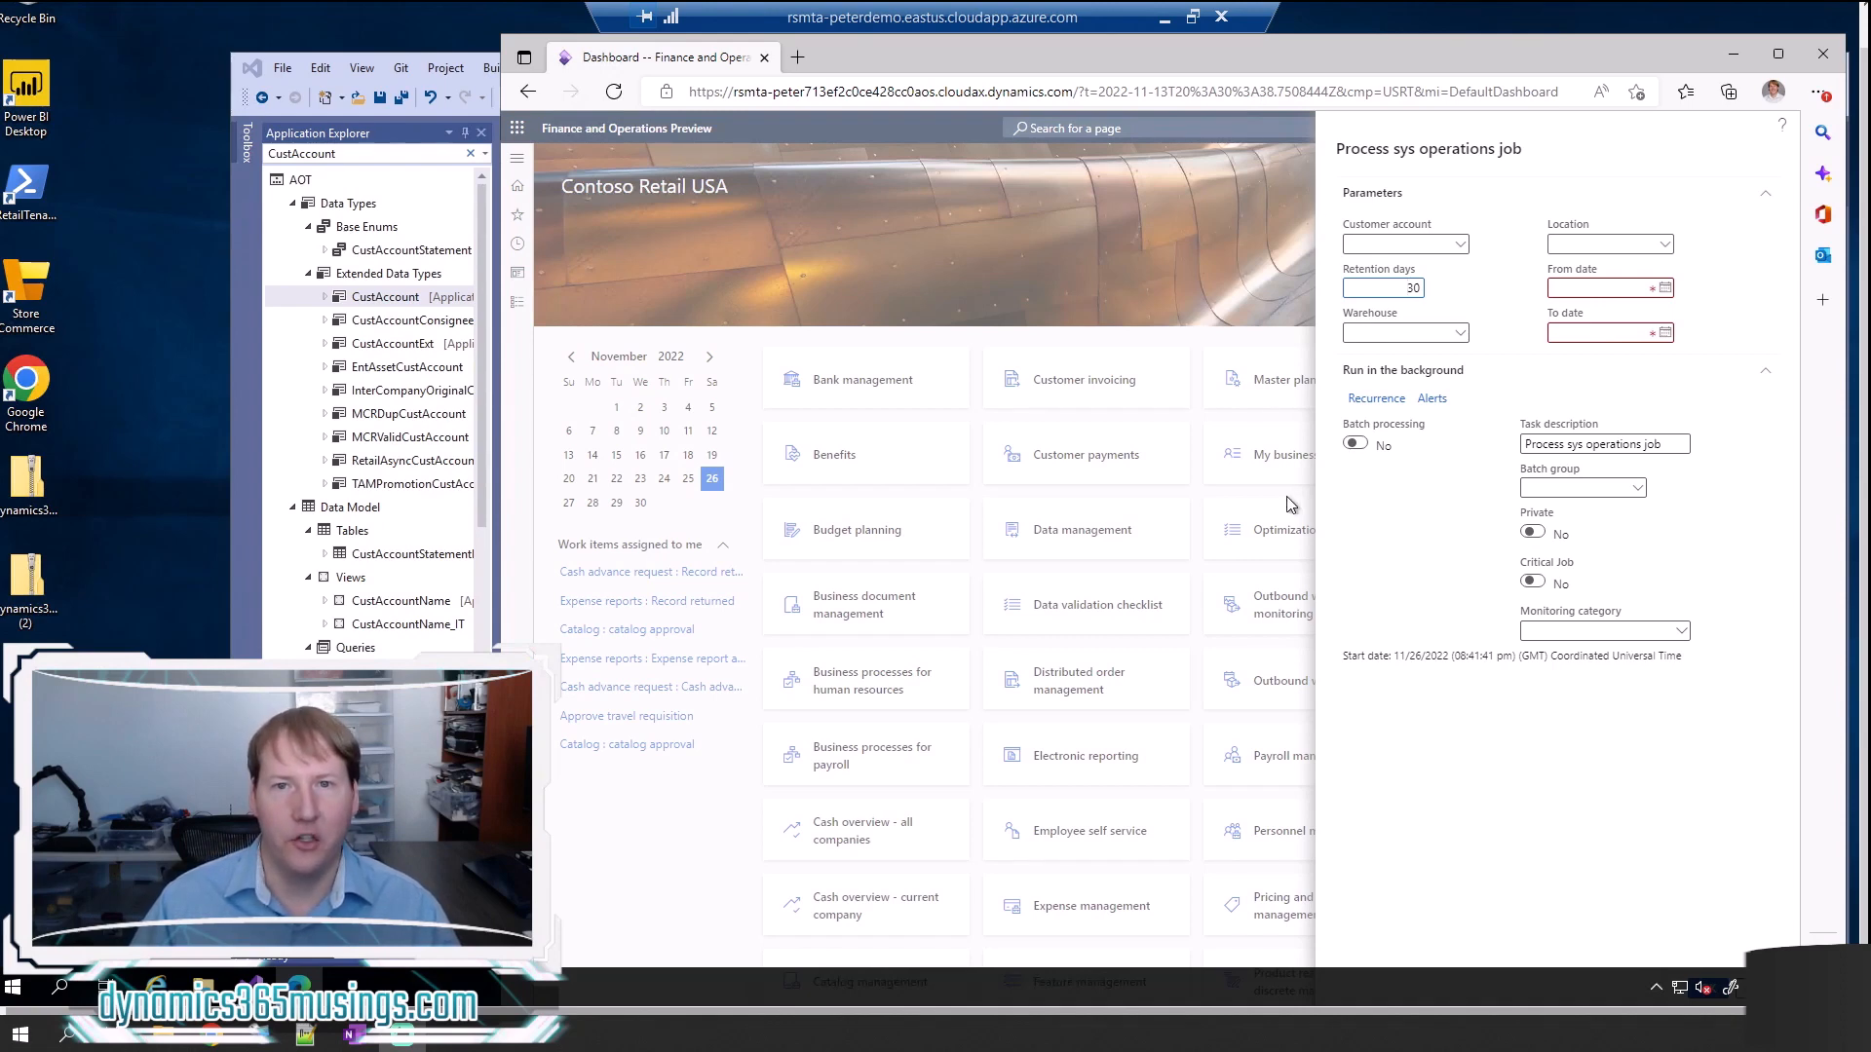
mouse_move(1473, 698)
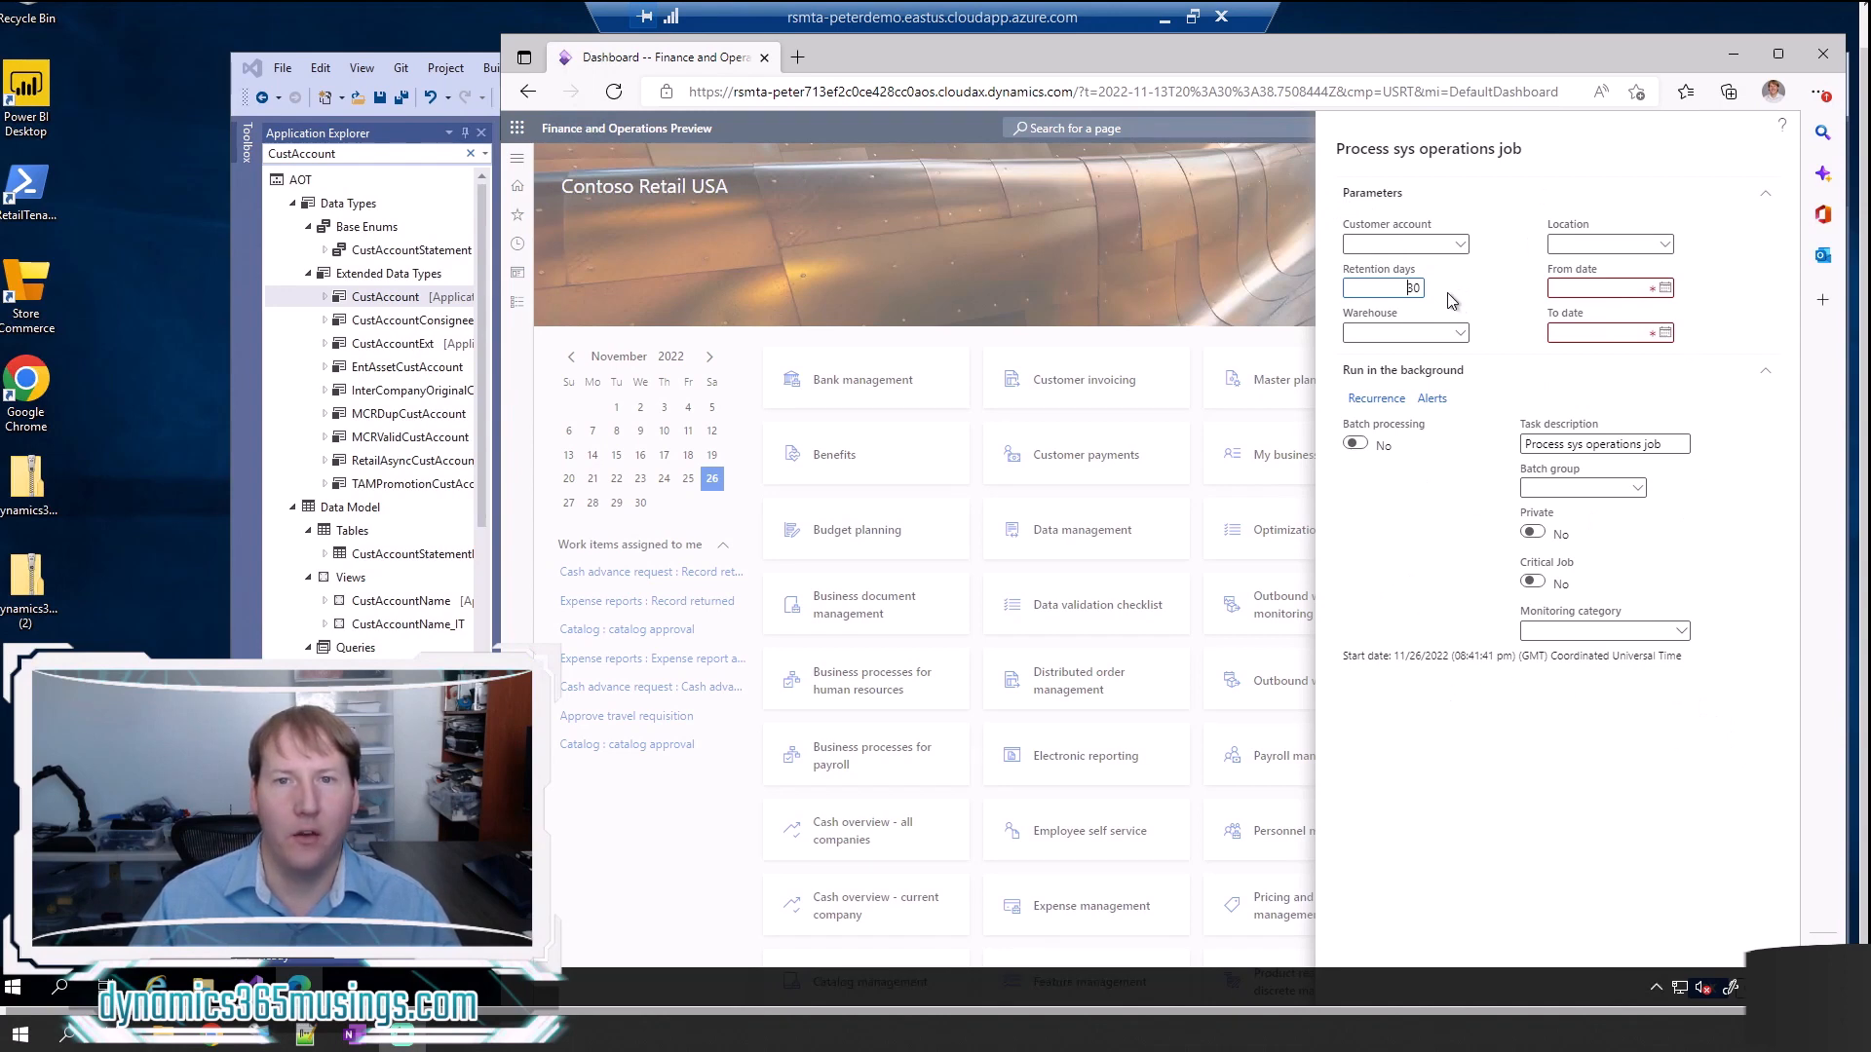
mouse_move(1444, 298)
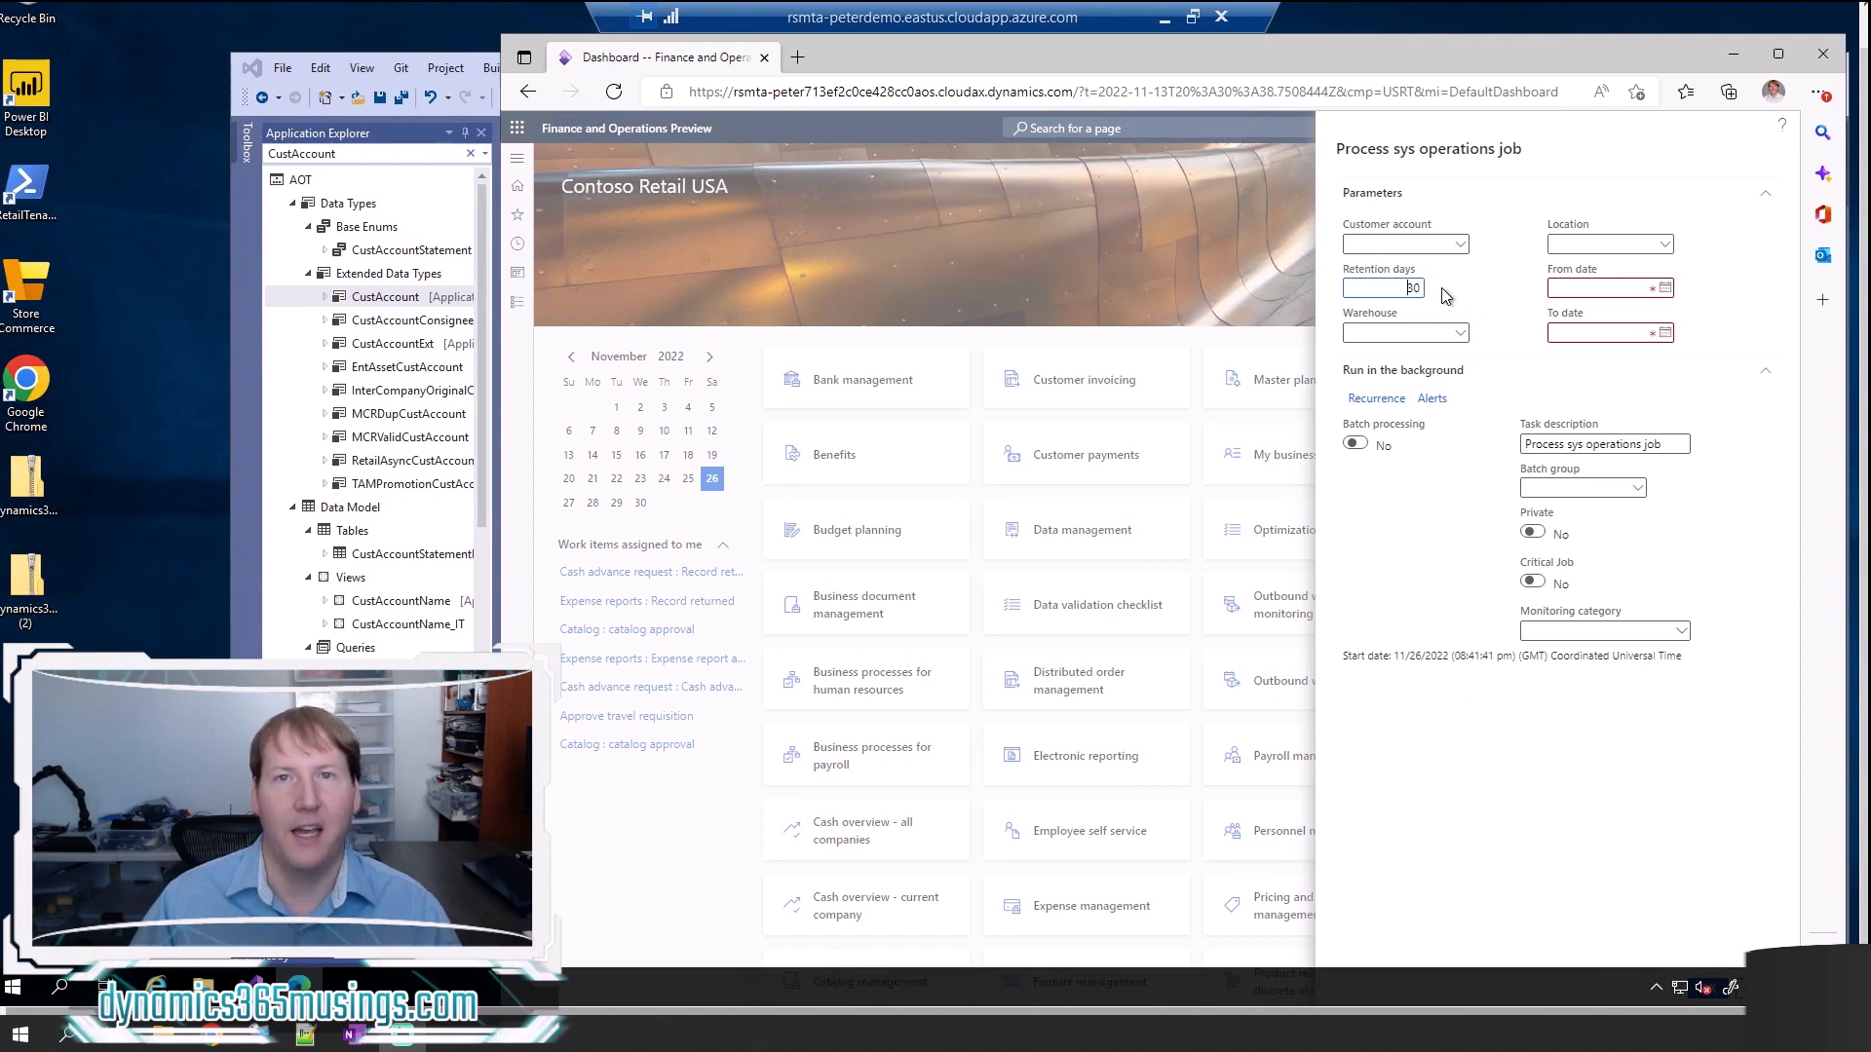
mouse_move(1450, 292)
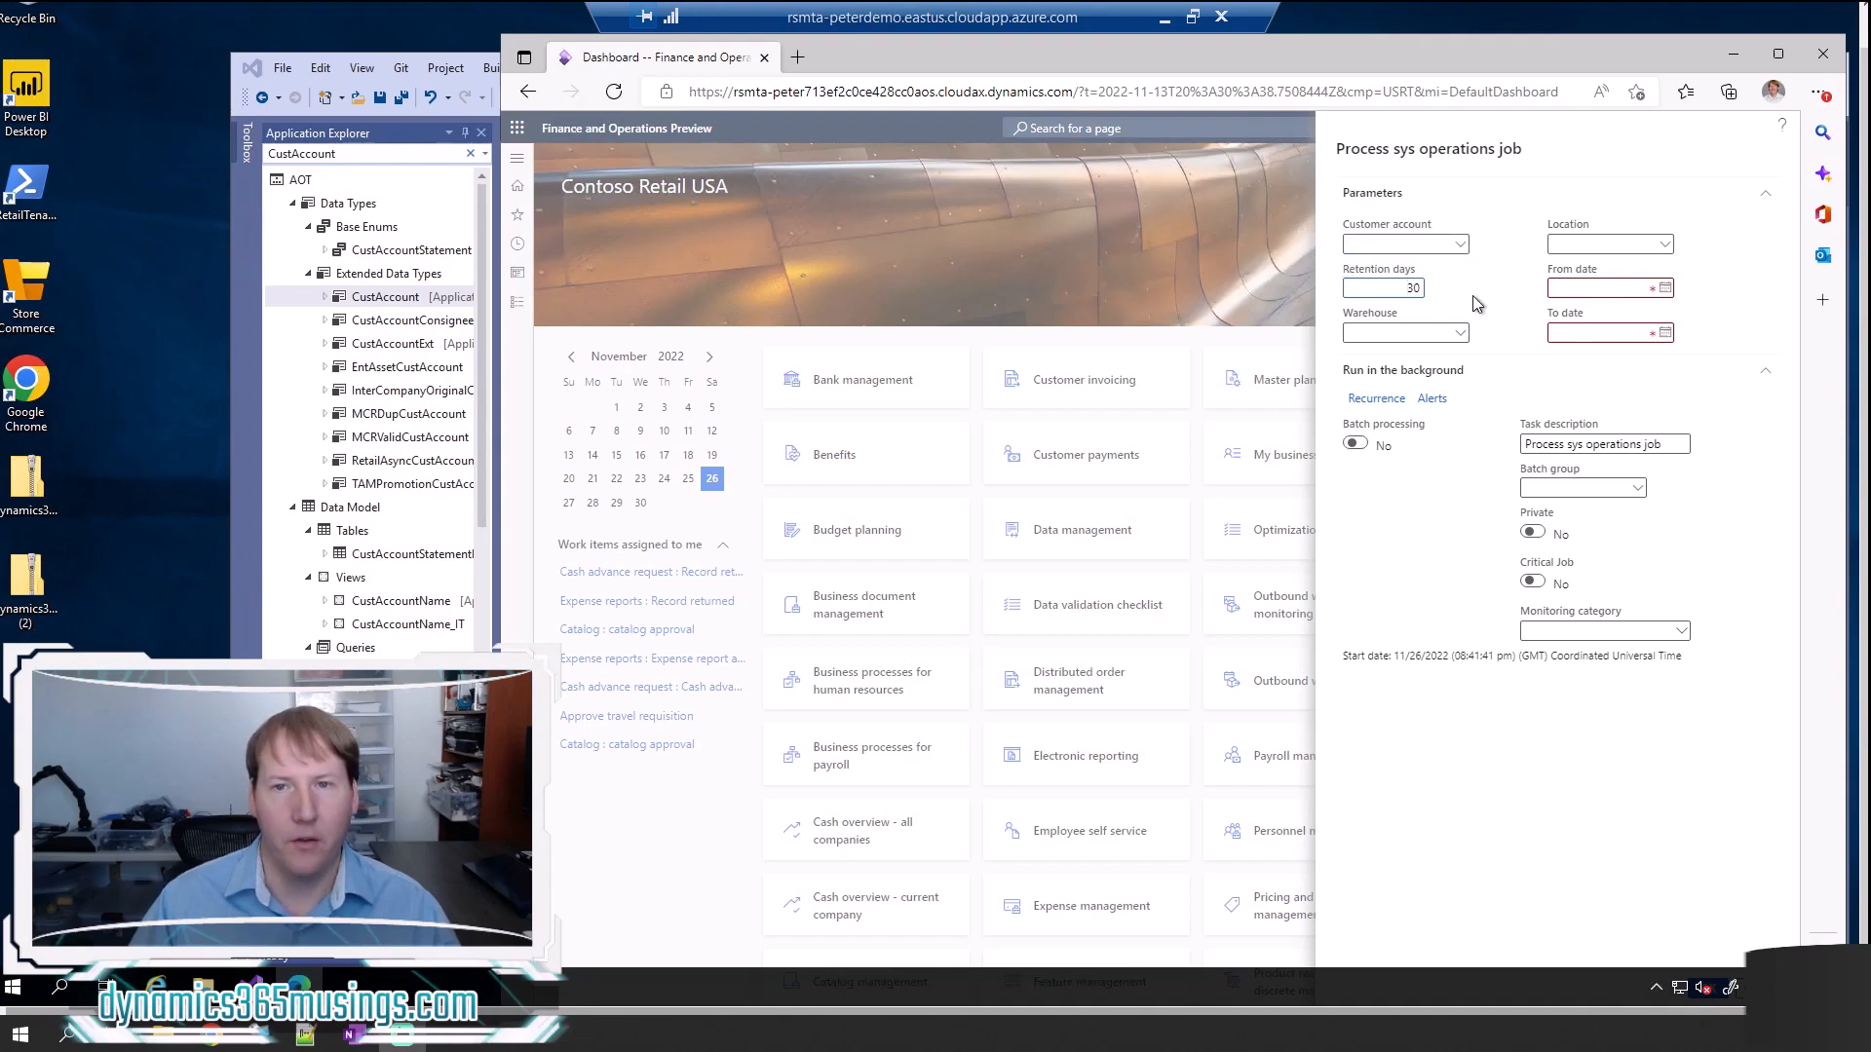
mouse_move(1378, 232)
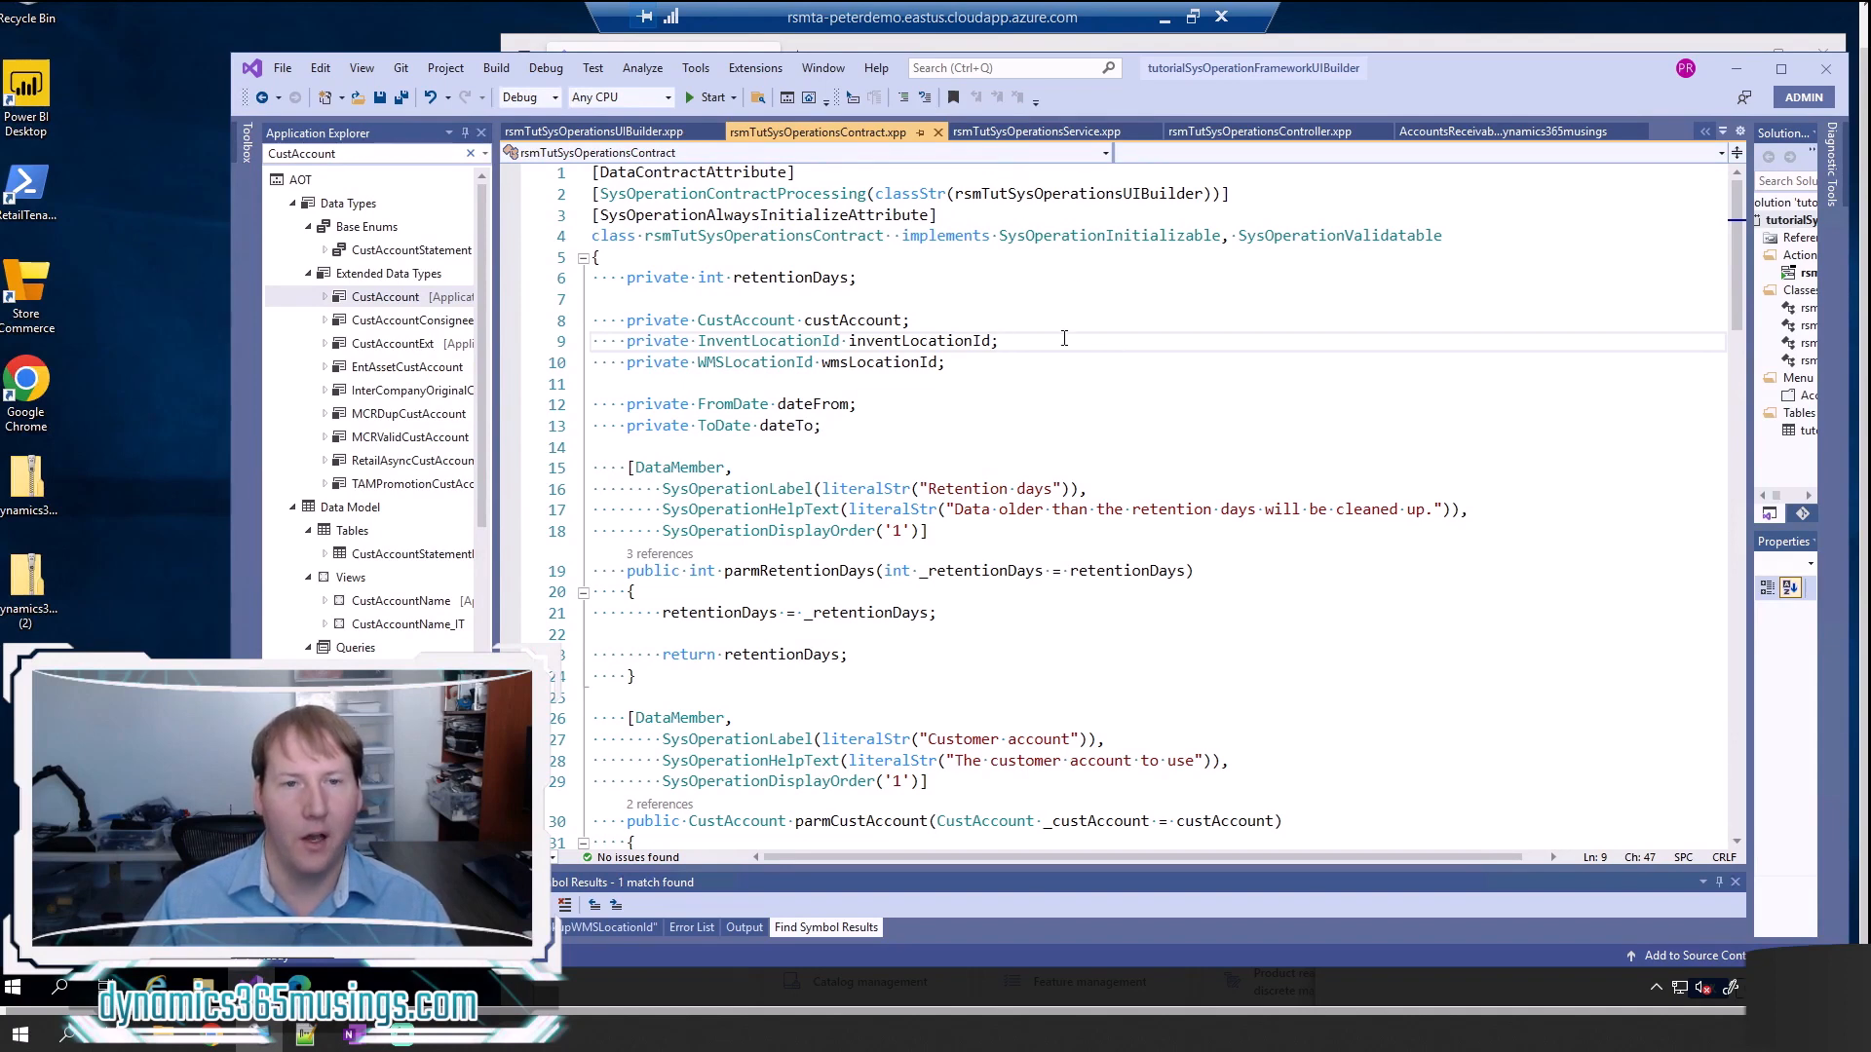
mouse_move(1173, 394)
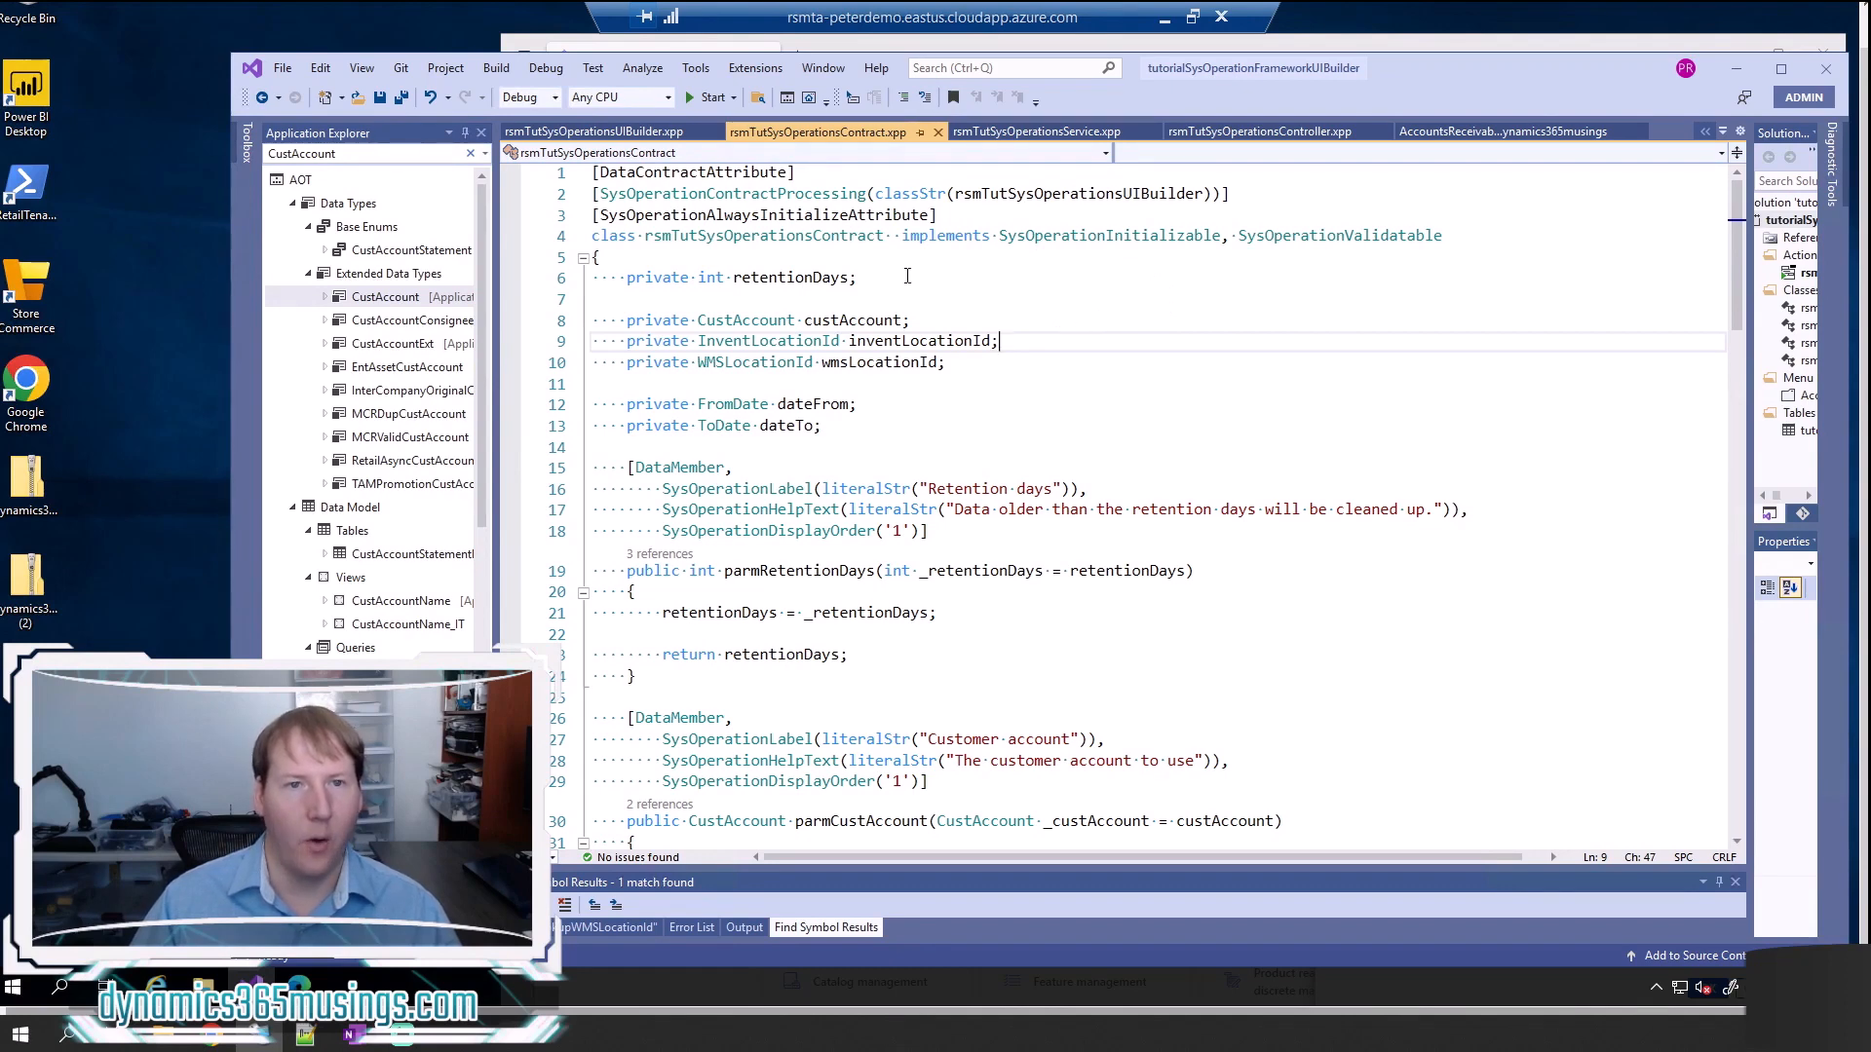
- Highlight the rsmTutSysOperationsContract class name and the retentionDays variable references, then move to the service class
double_click(764, 236)
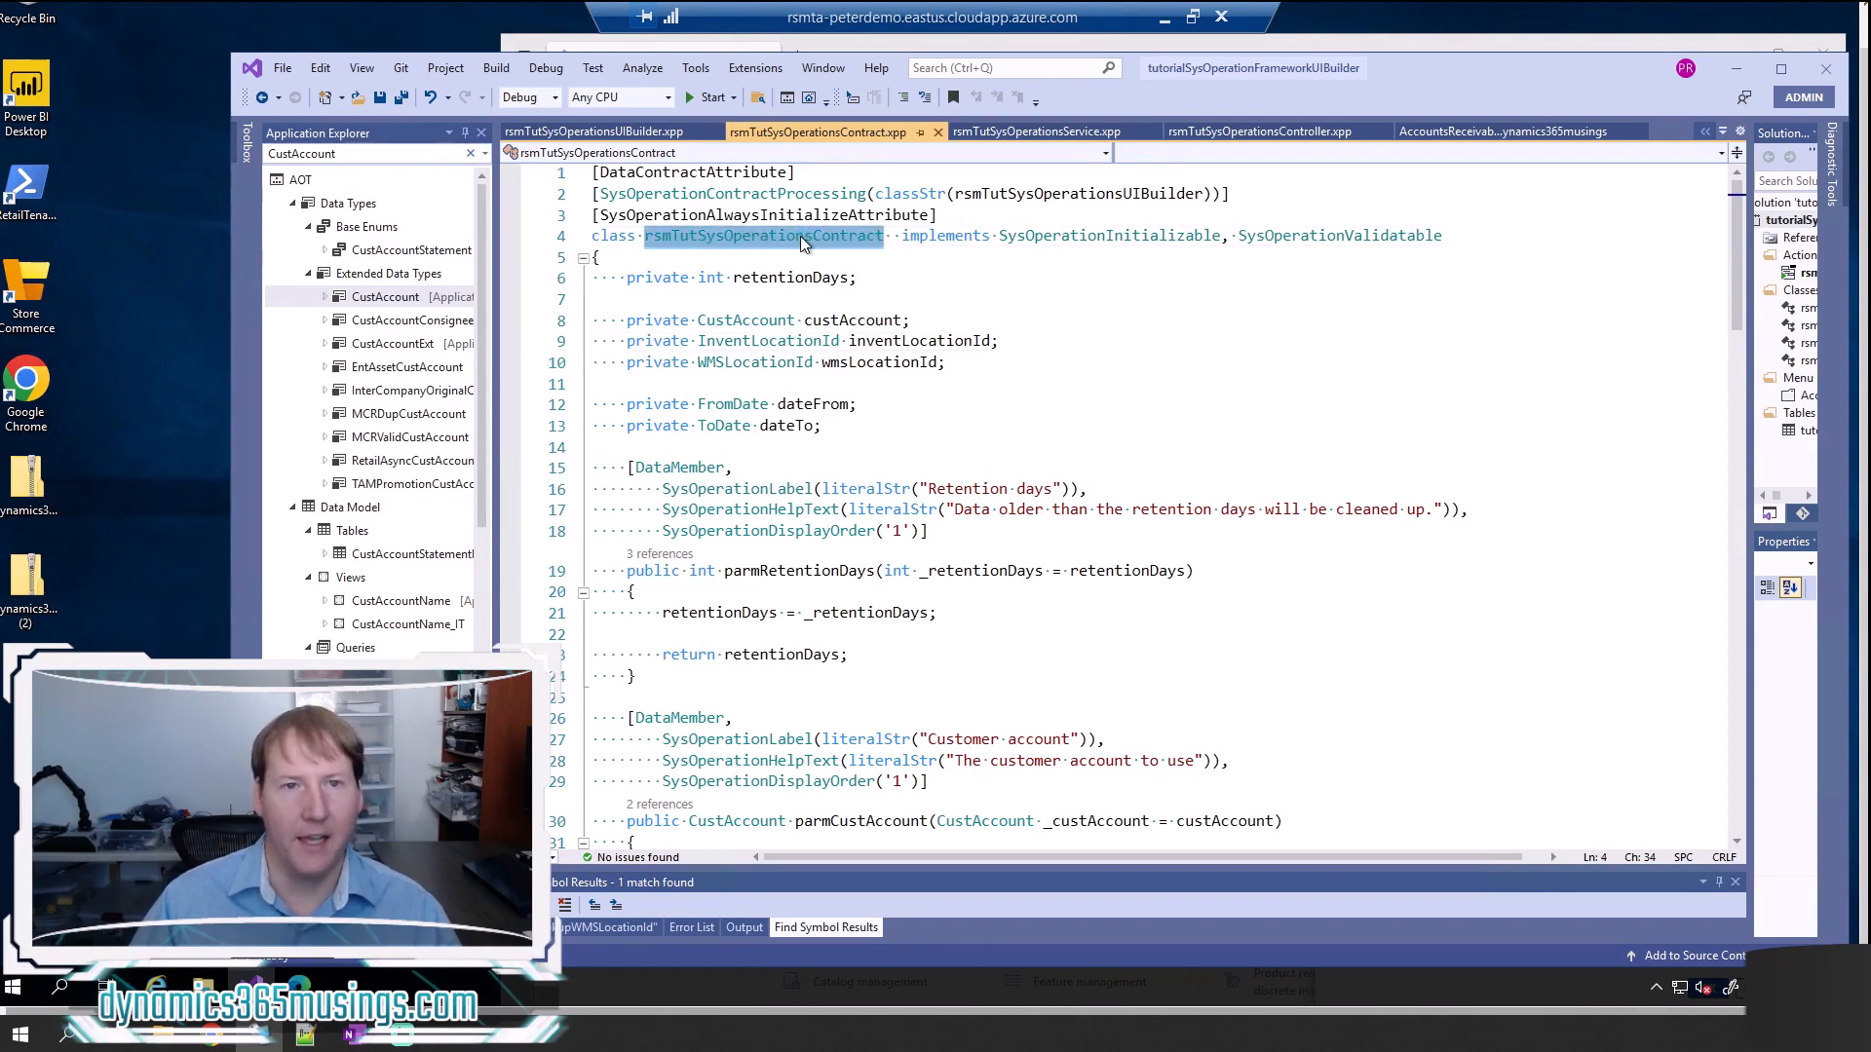
mouse_move(1269, 429)
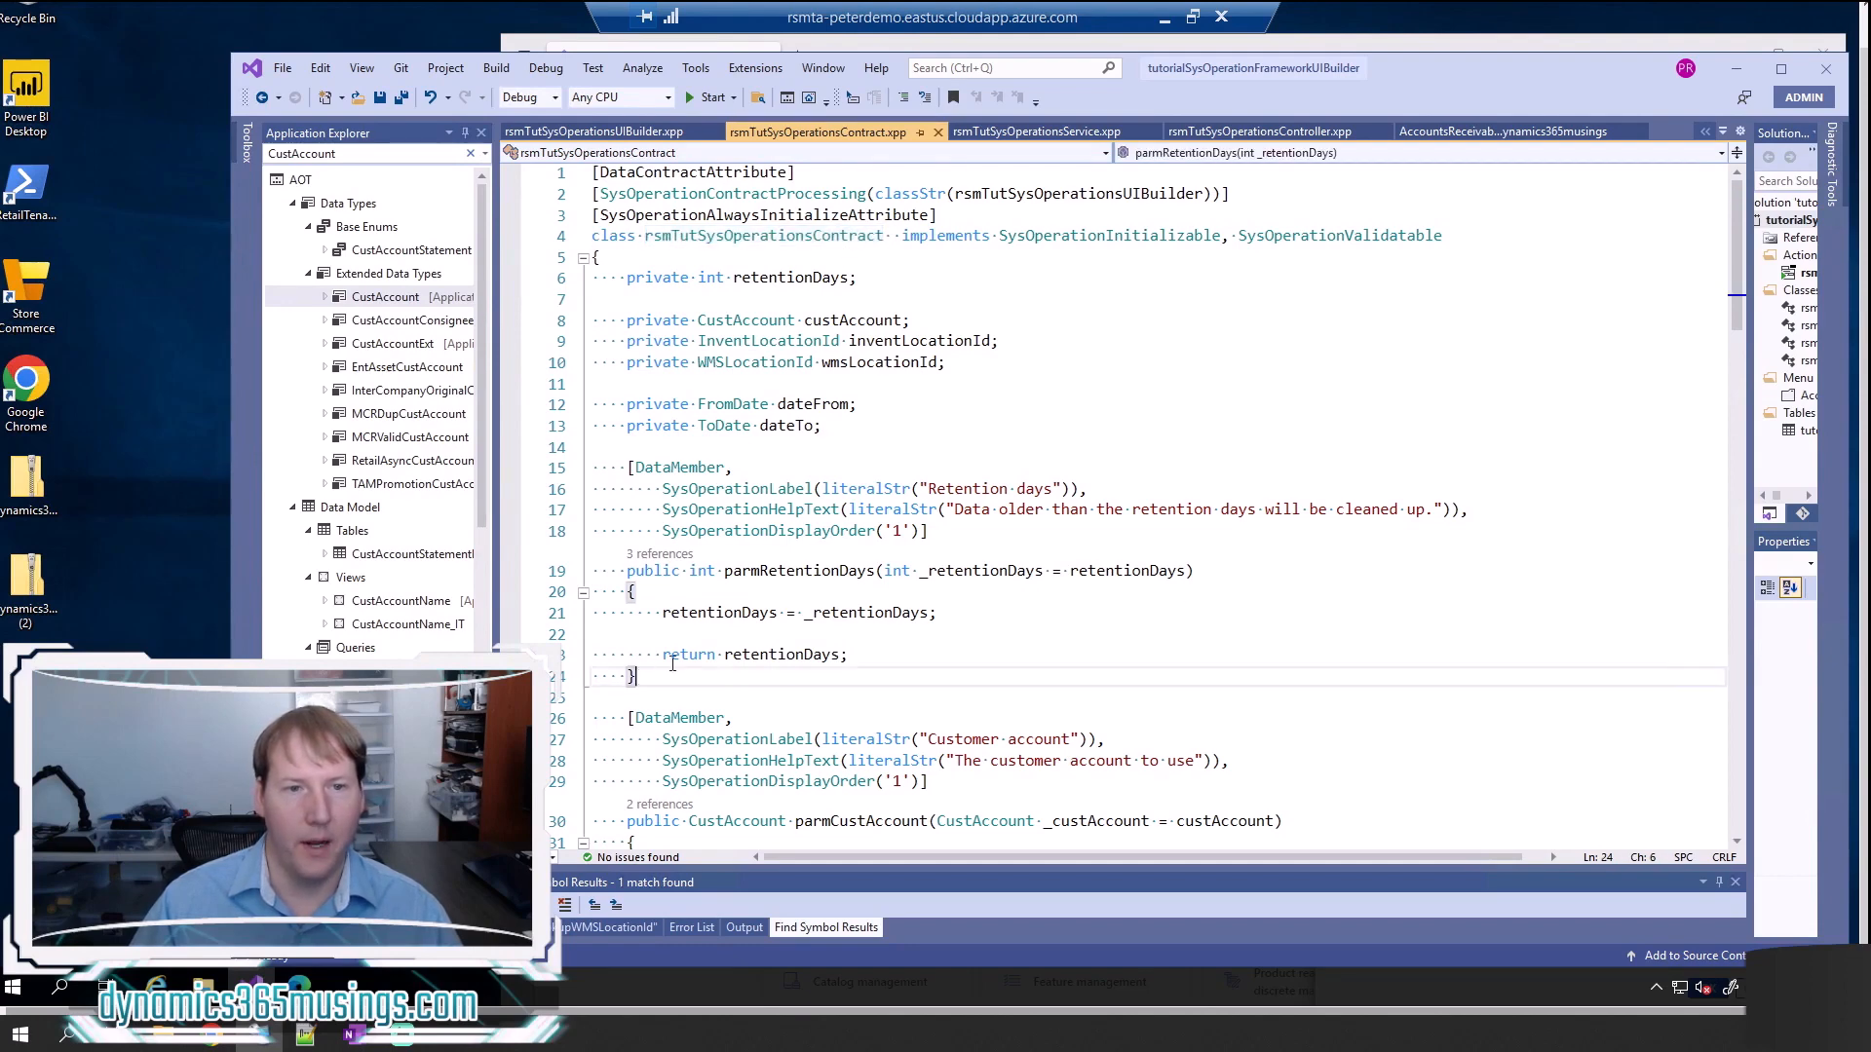
double_click(799, 571)
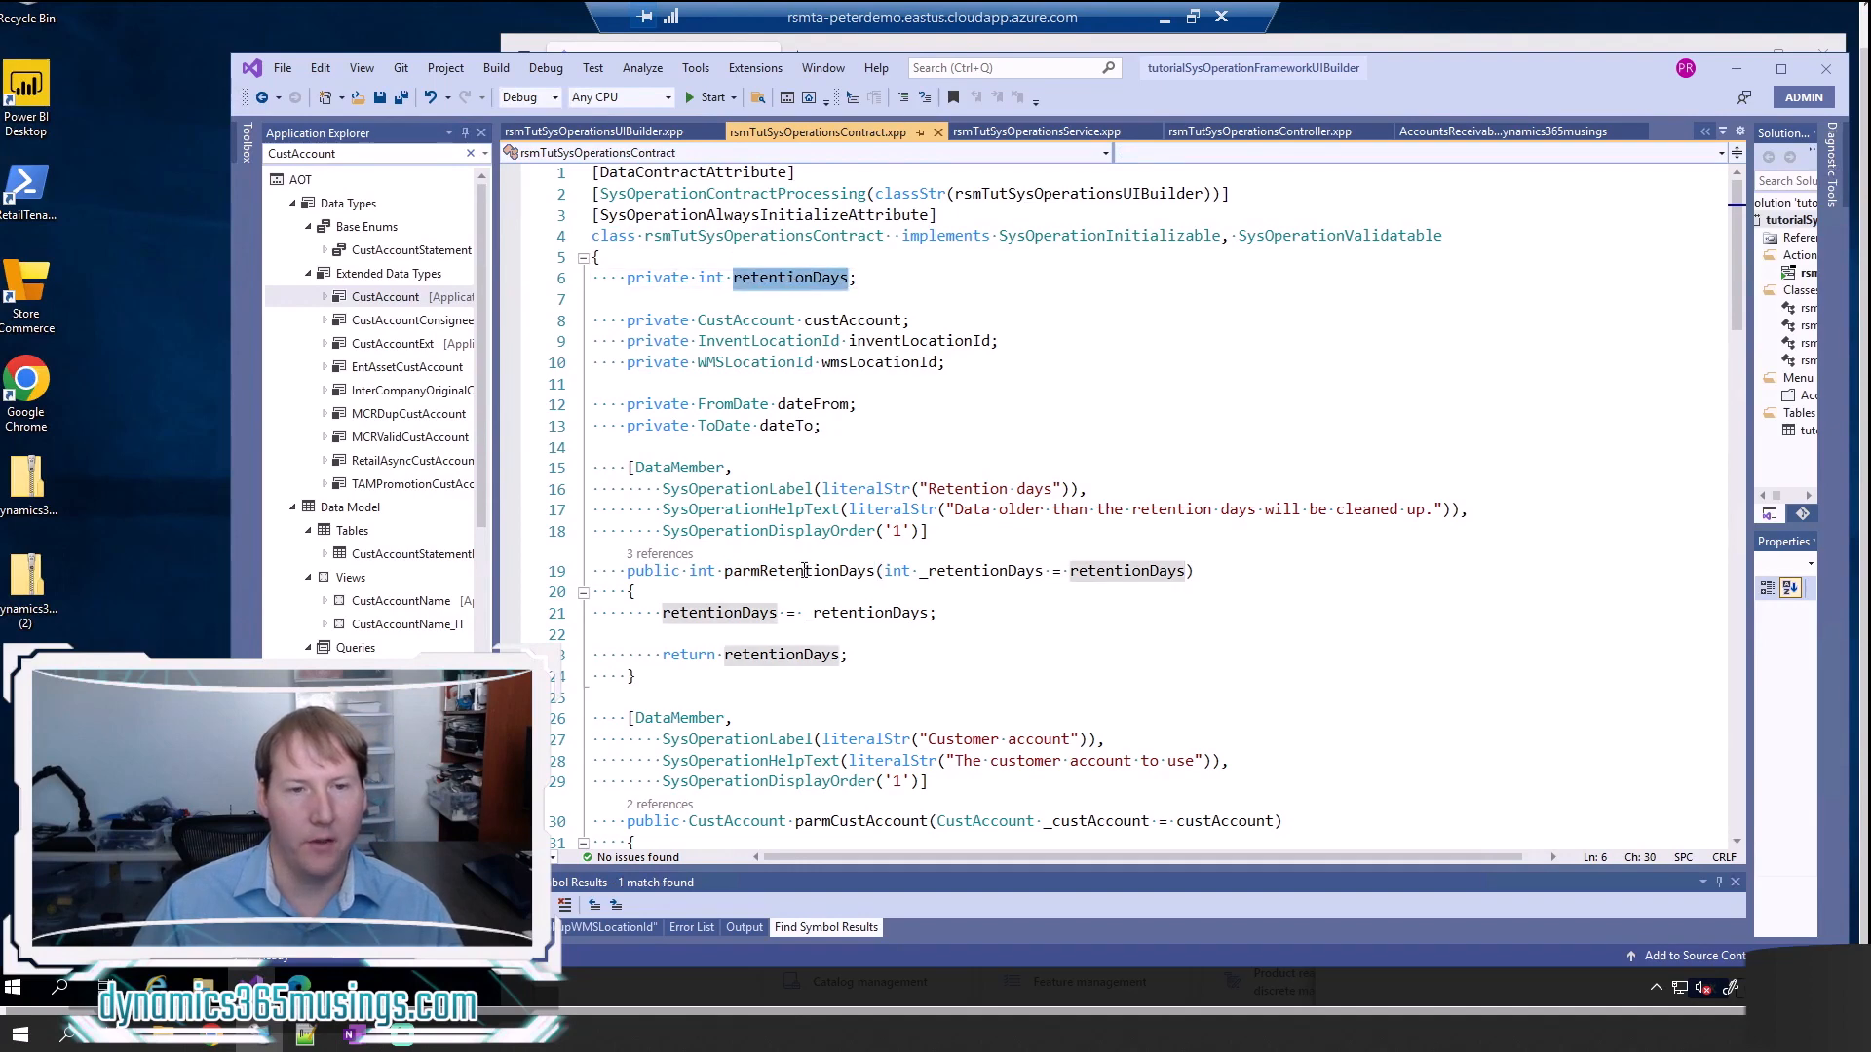
double_click(799, 571)
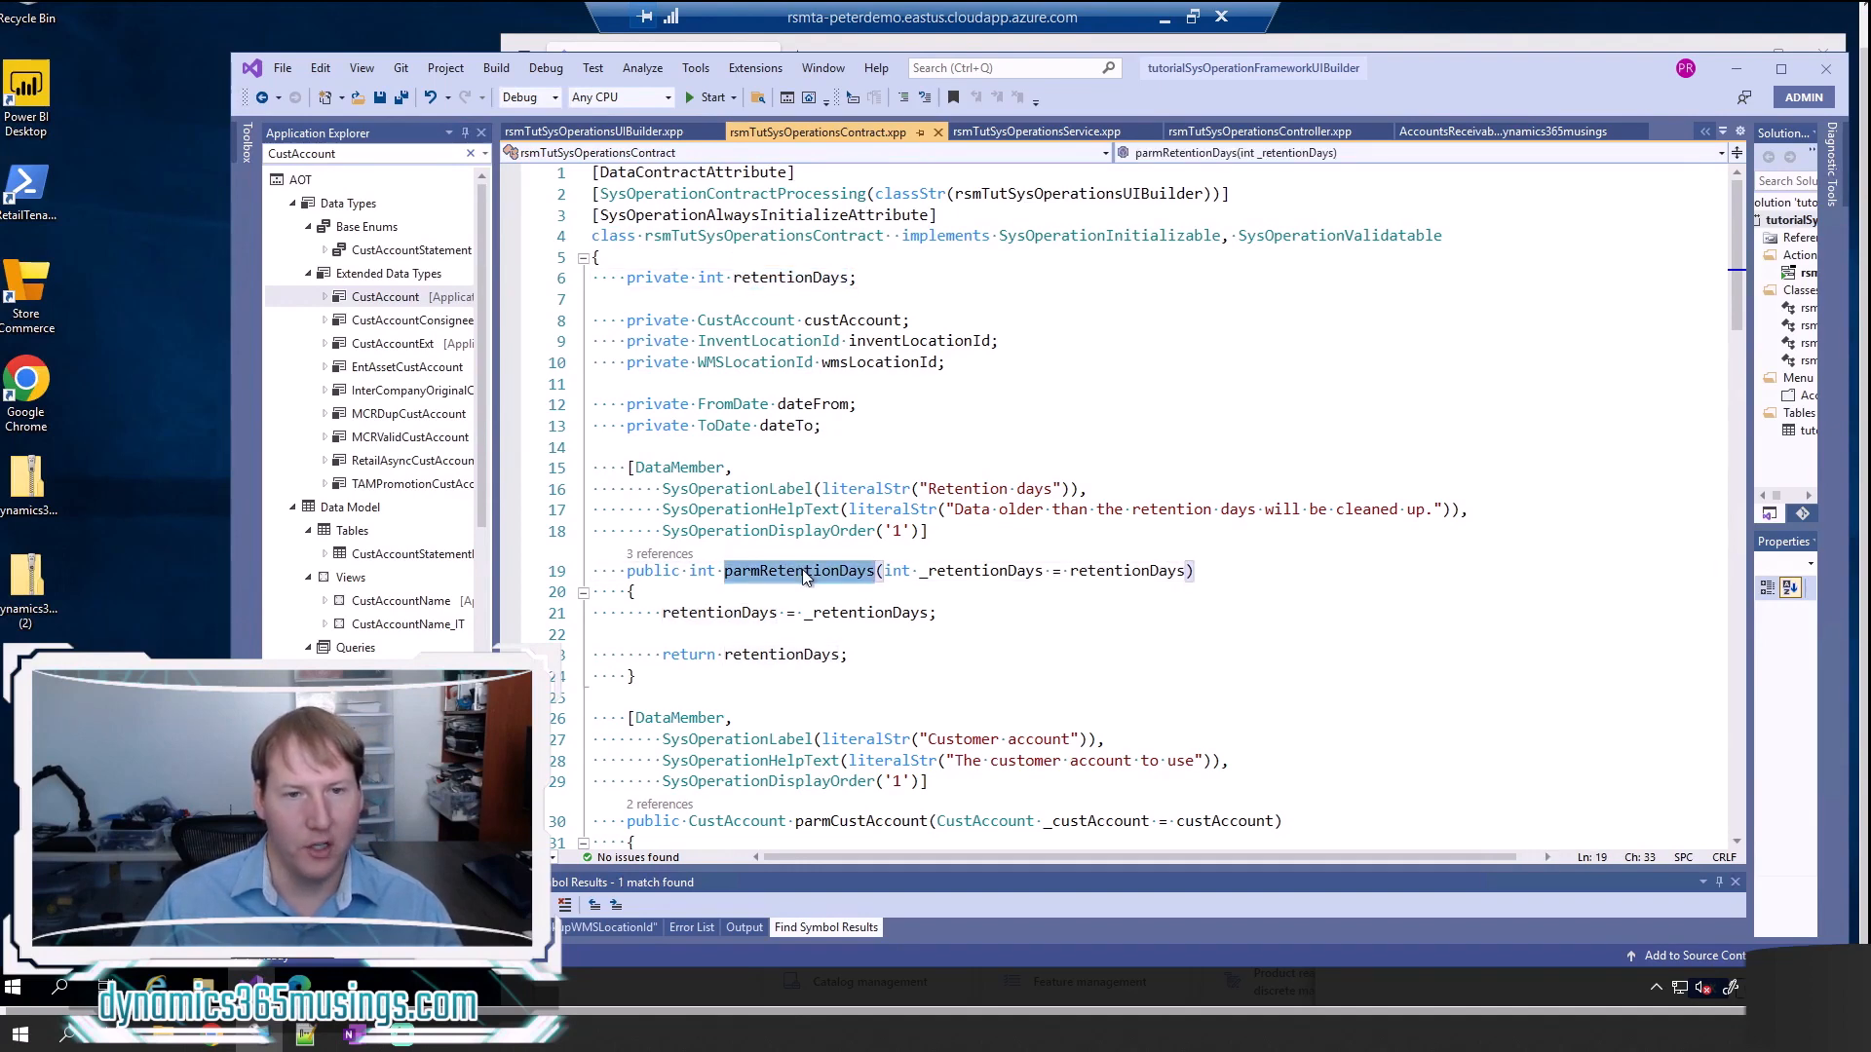
click(1035, 130)
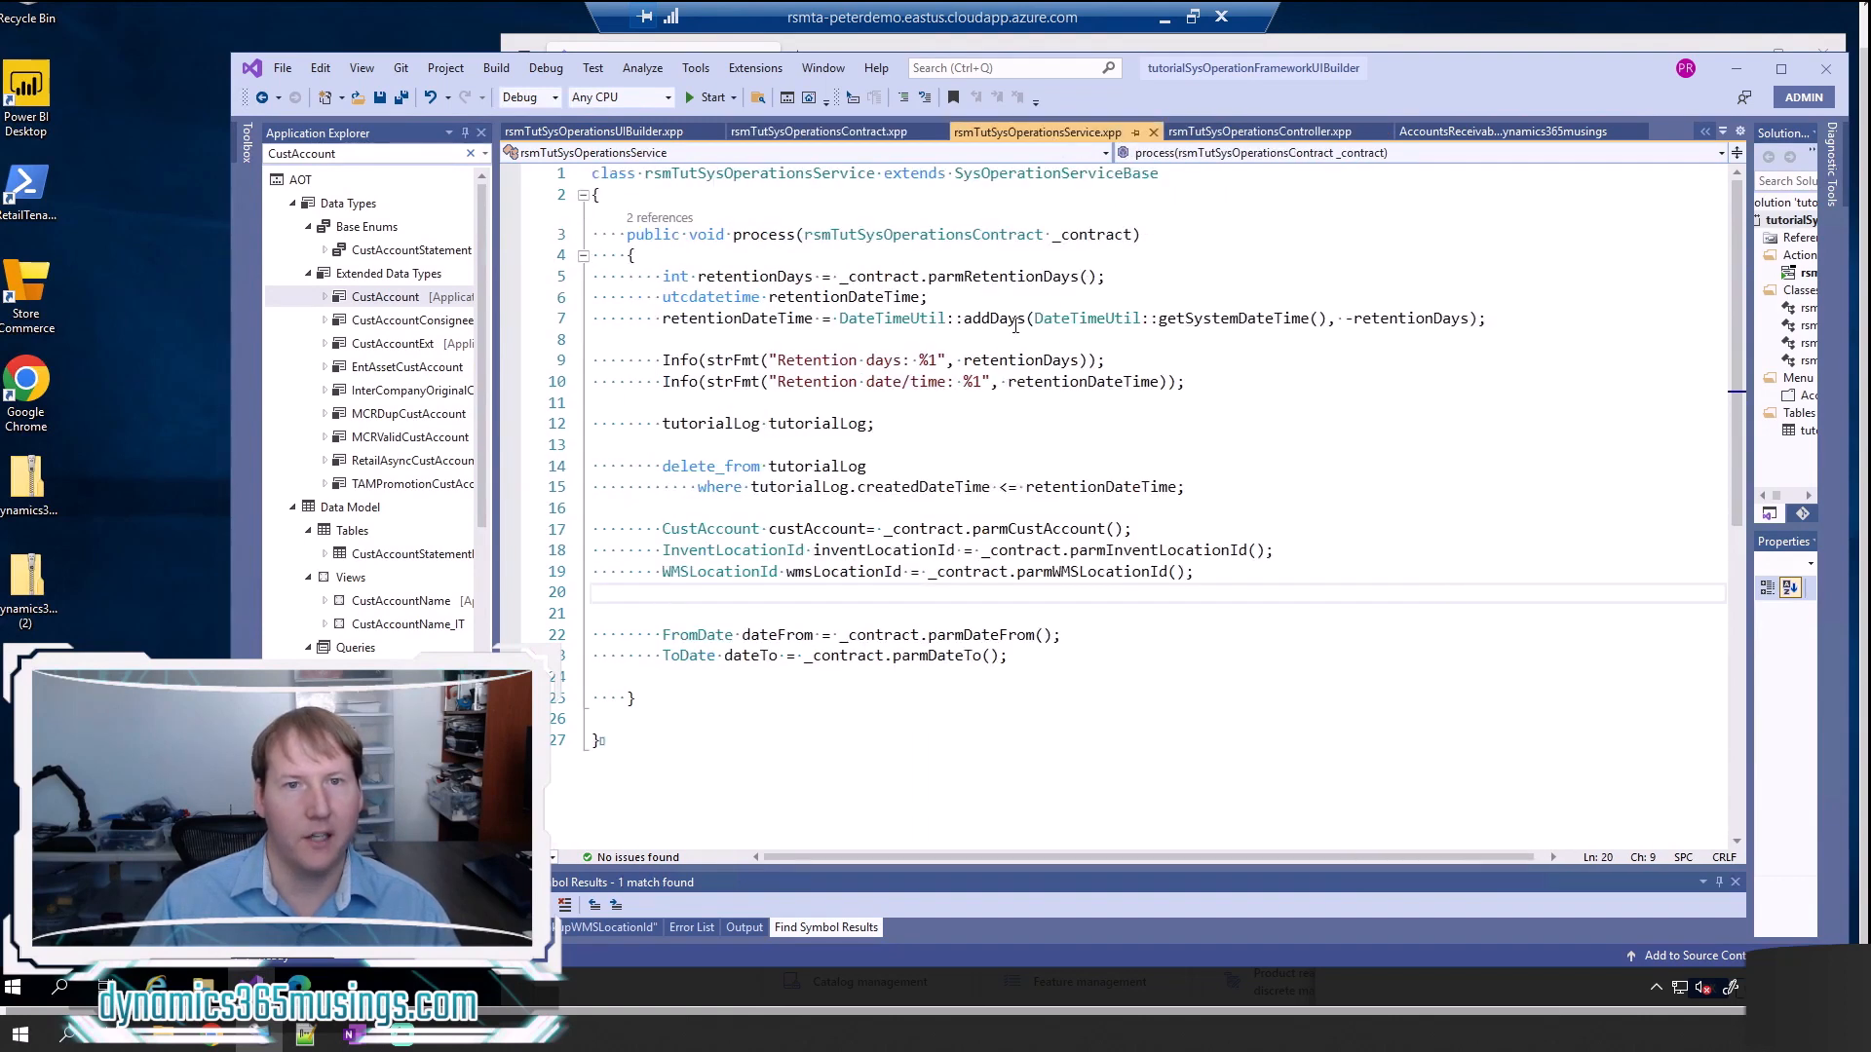
- Highlight retentionDateTime uses in the process method and return to the contract class
double_click(891, 318)
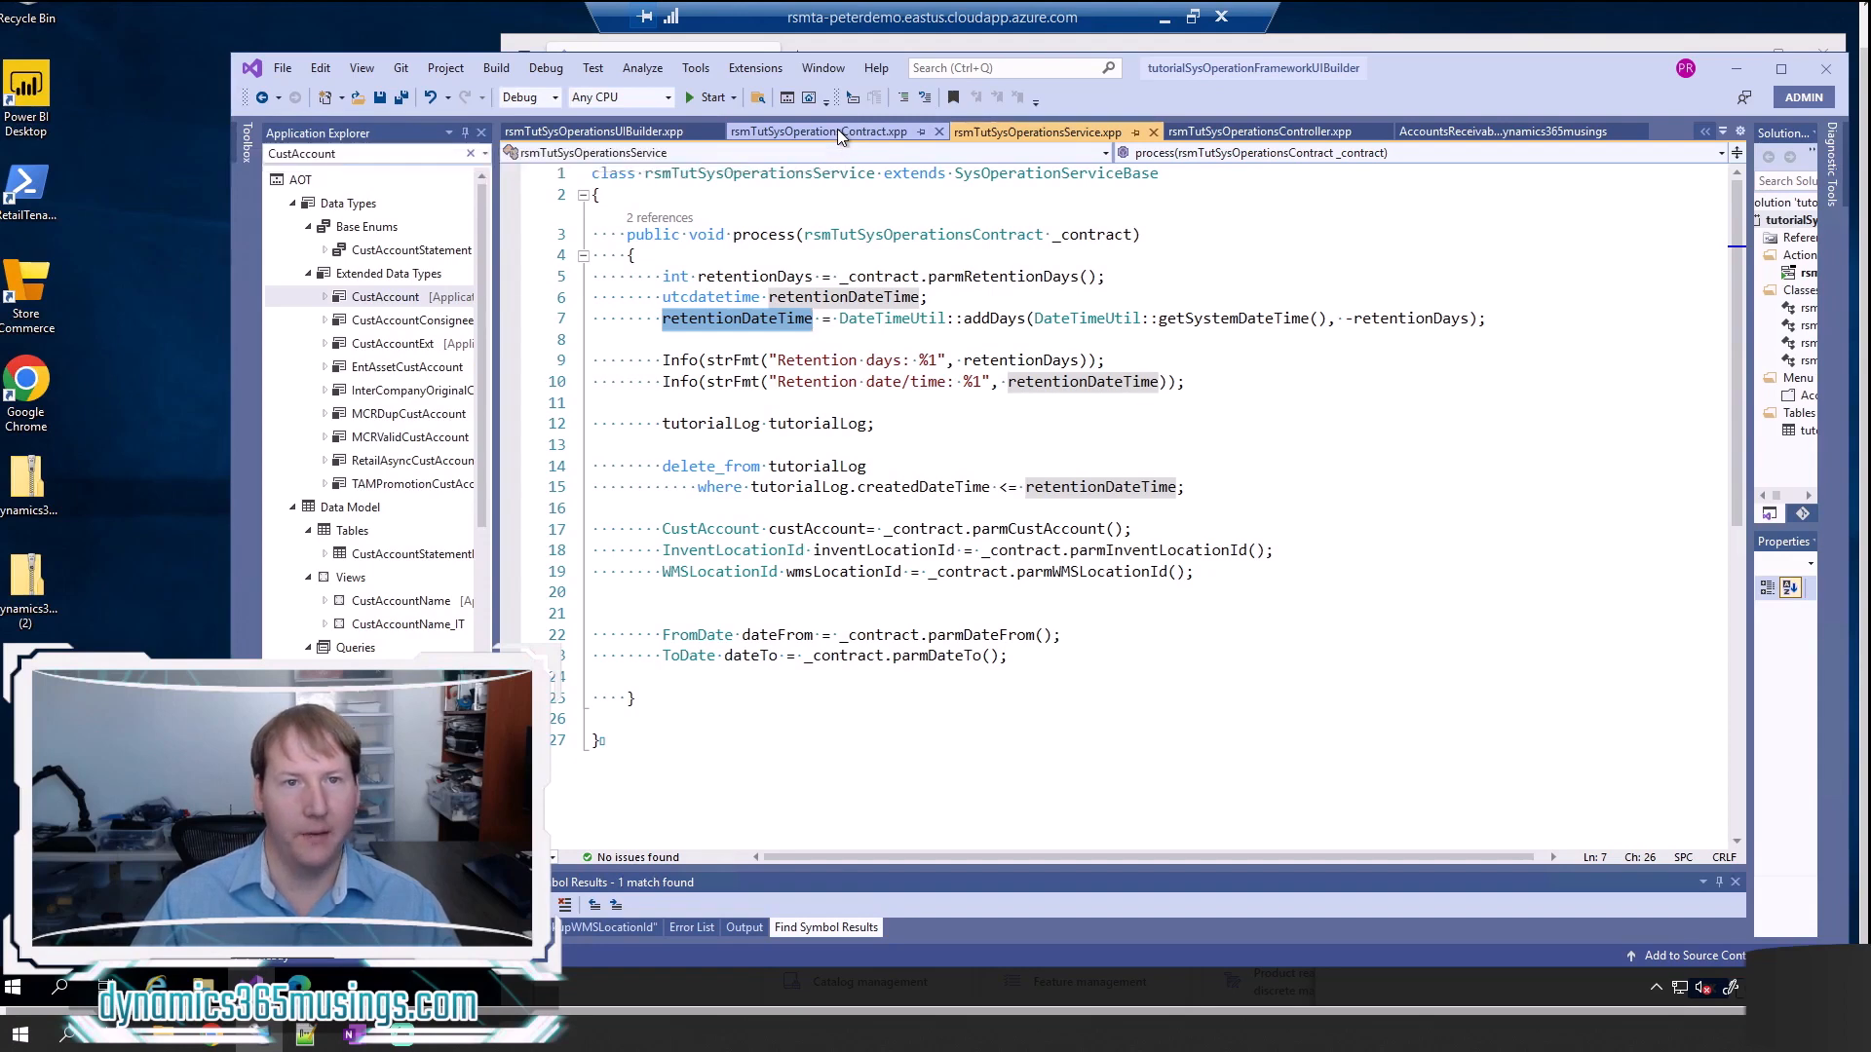
click(817, 131)
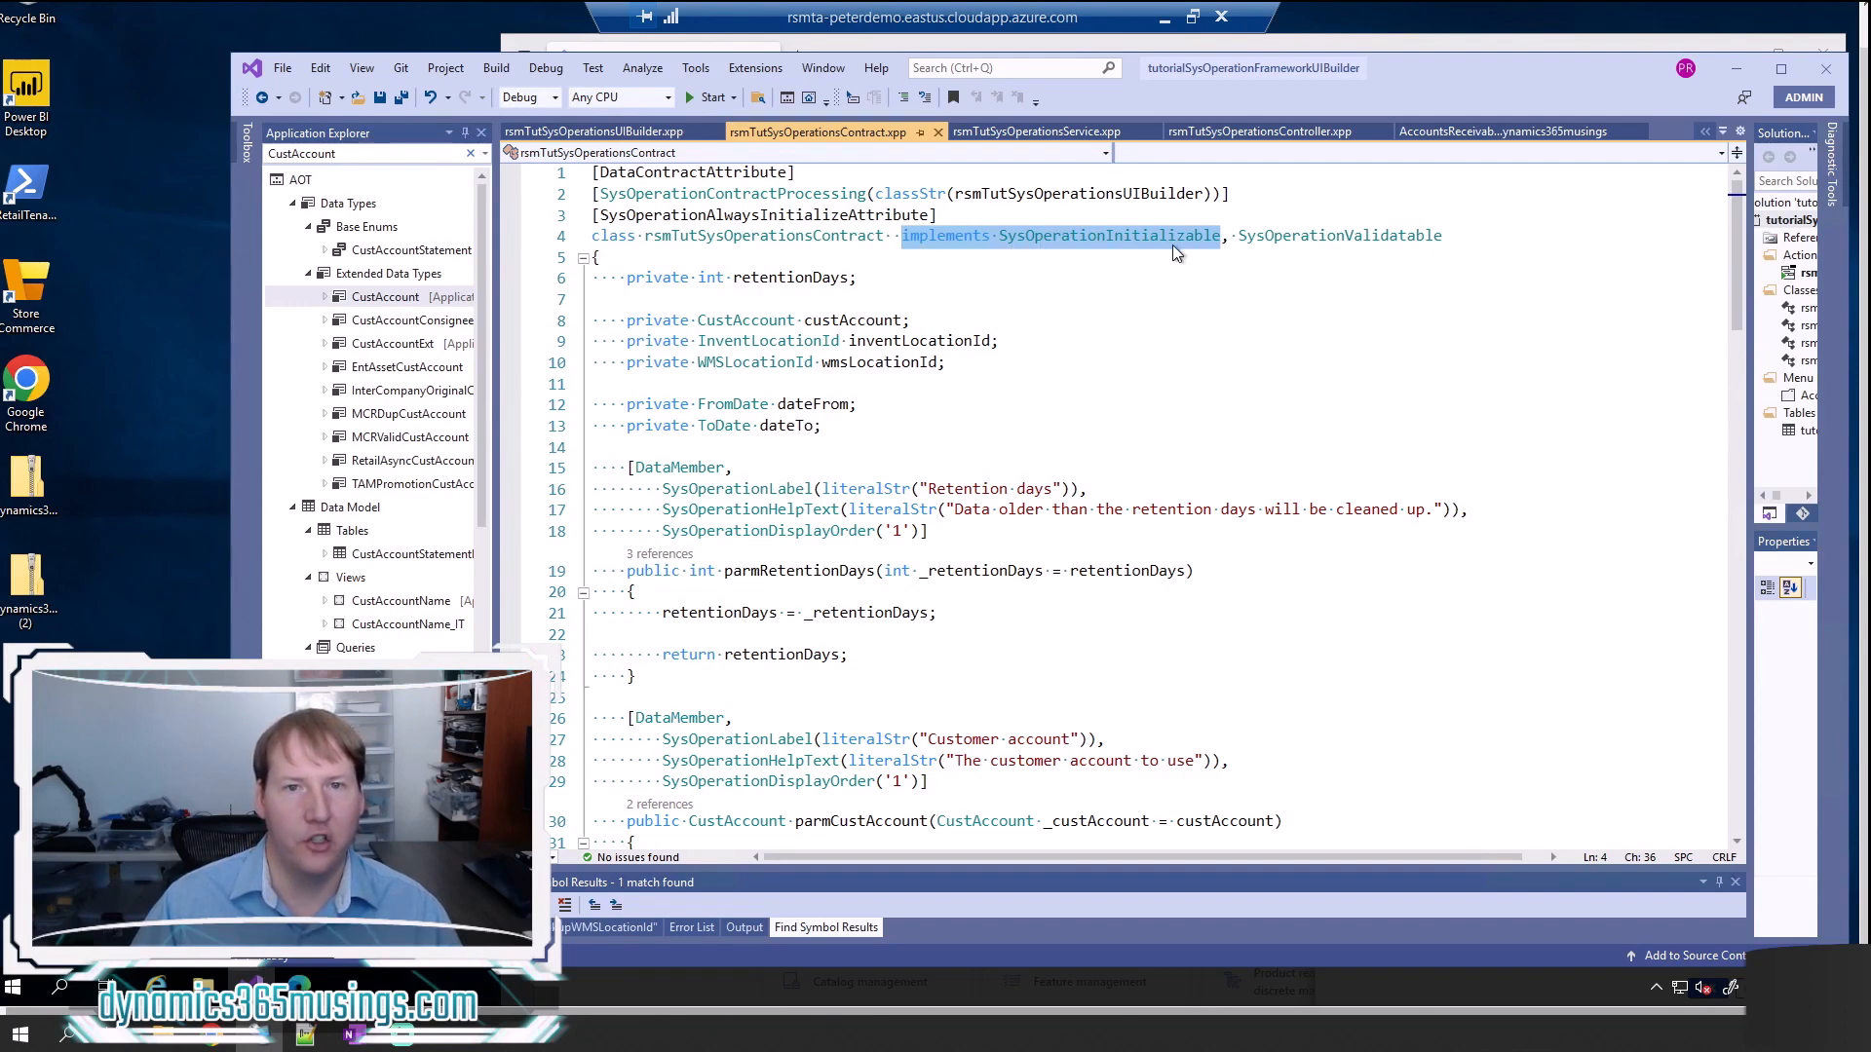
mouse_move(1212, 253)
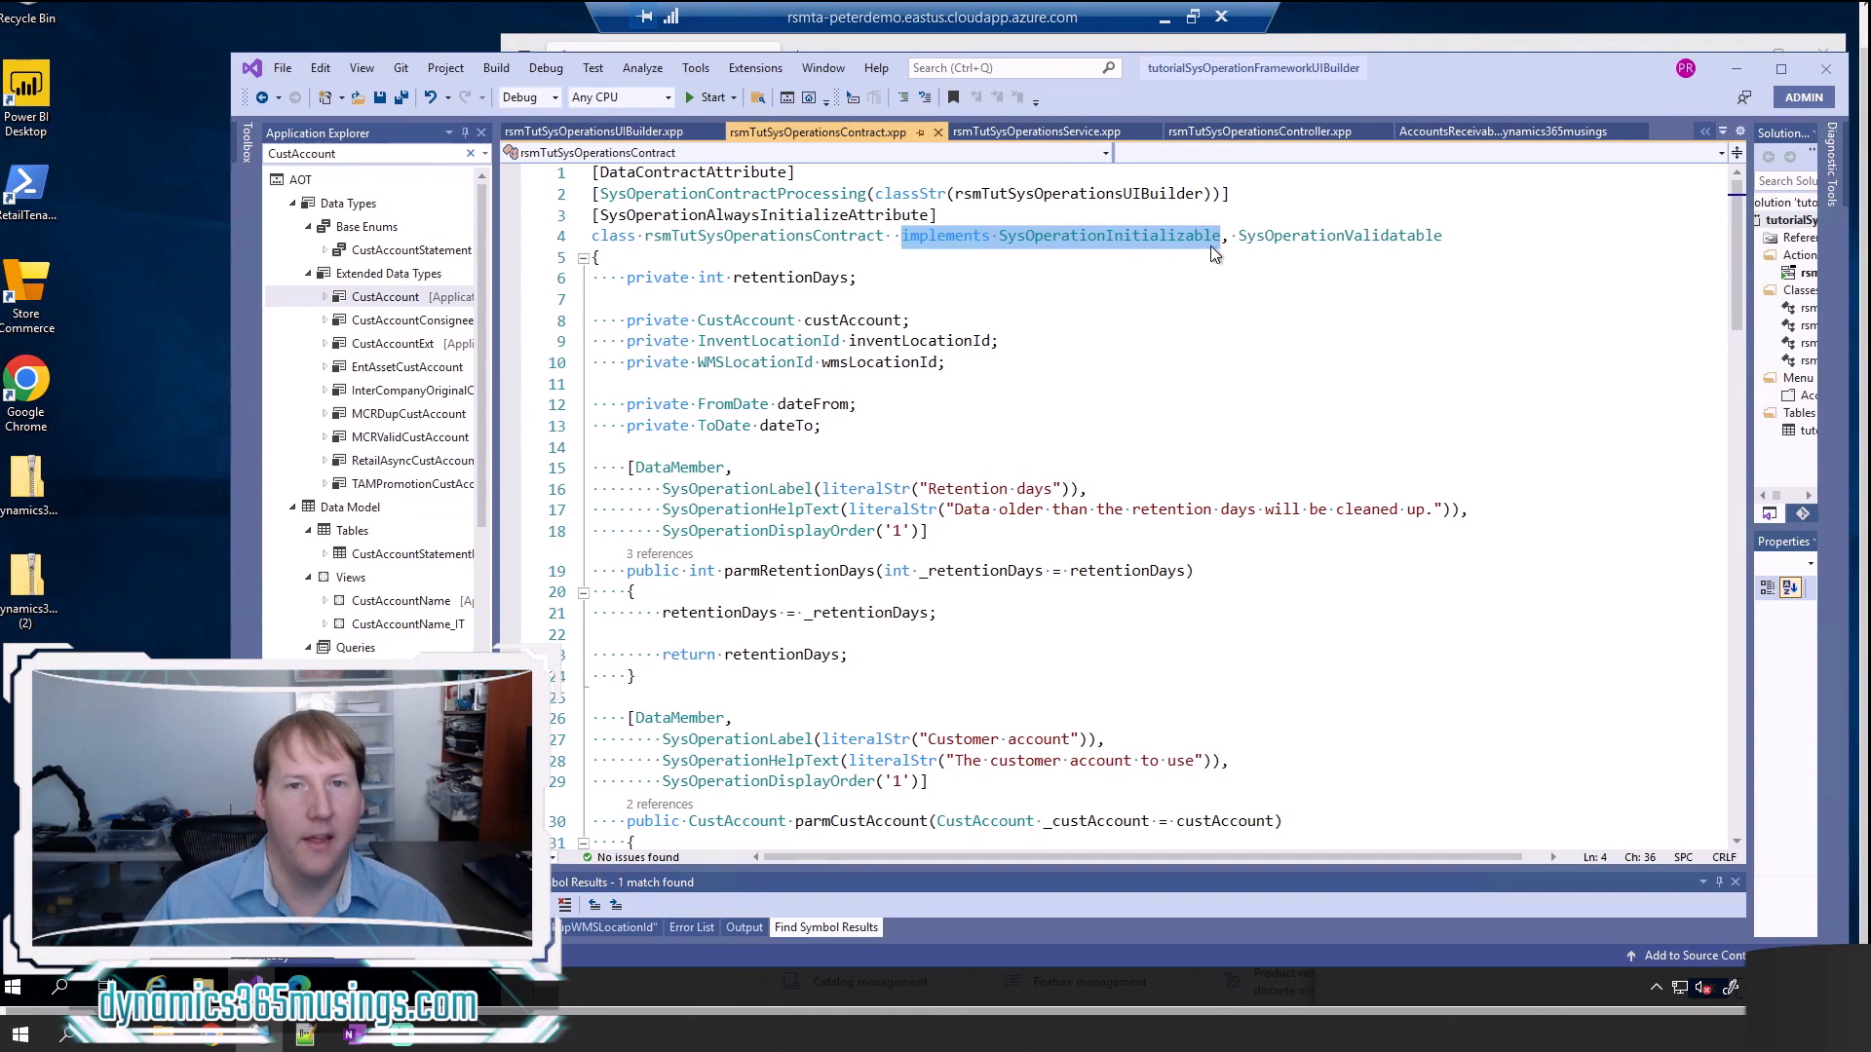
mouse_move(1052, 273)
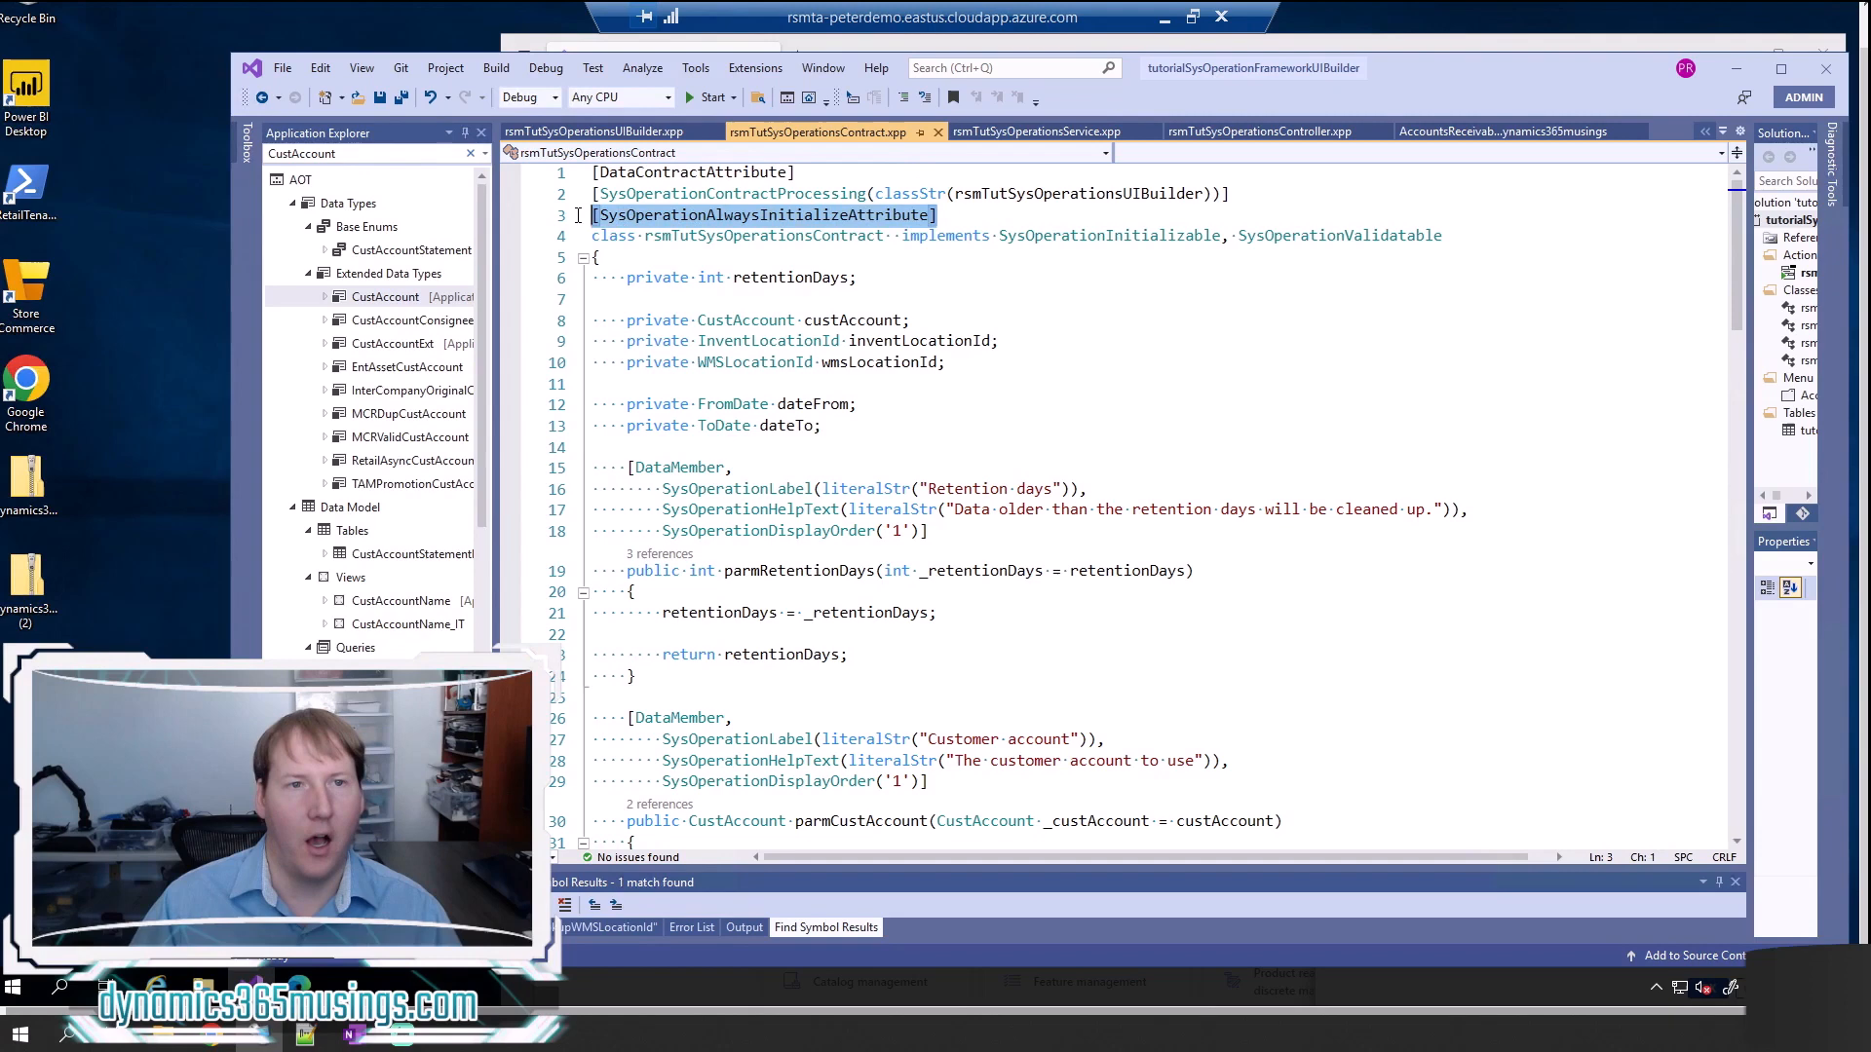
mouse_move(764, 215)
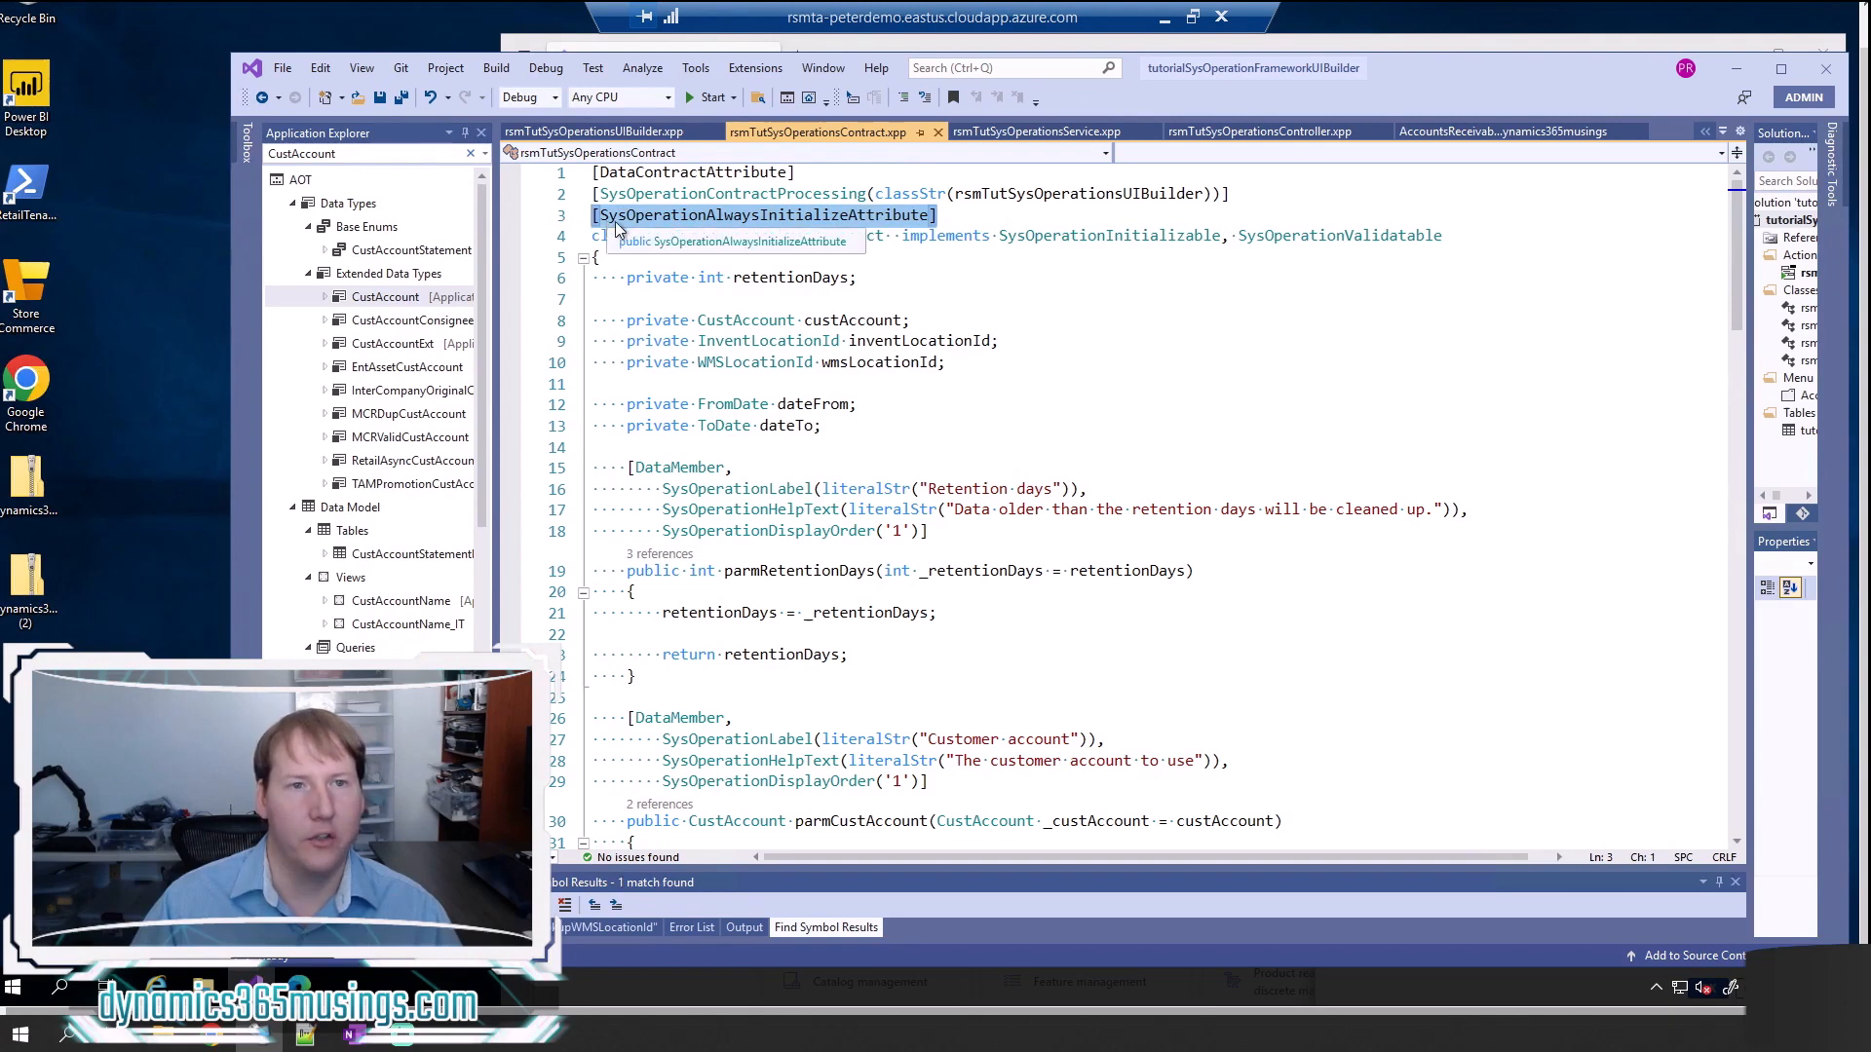
mouse_move(764, 230)
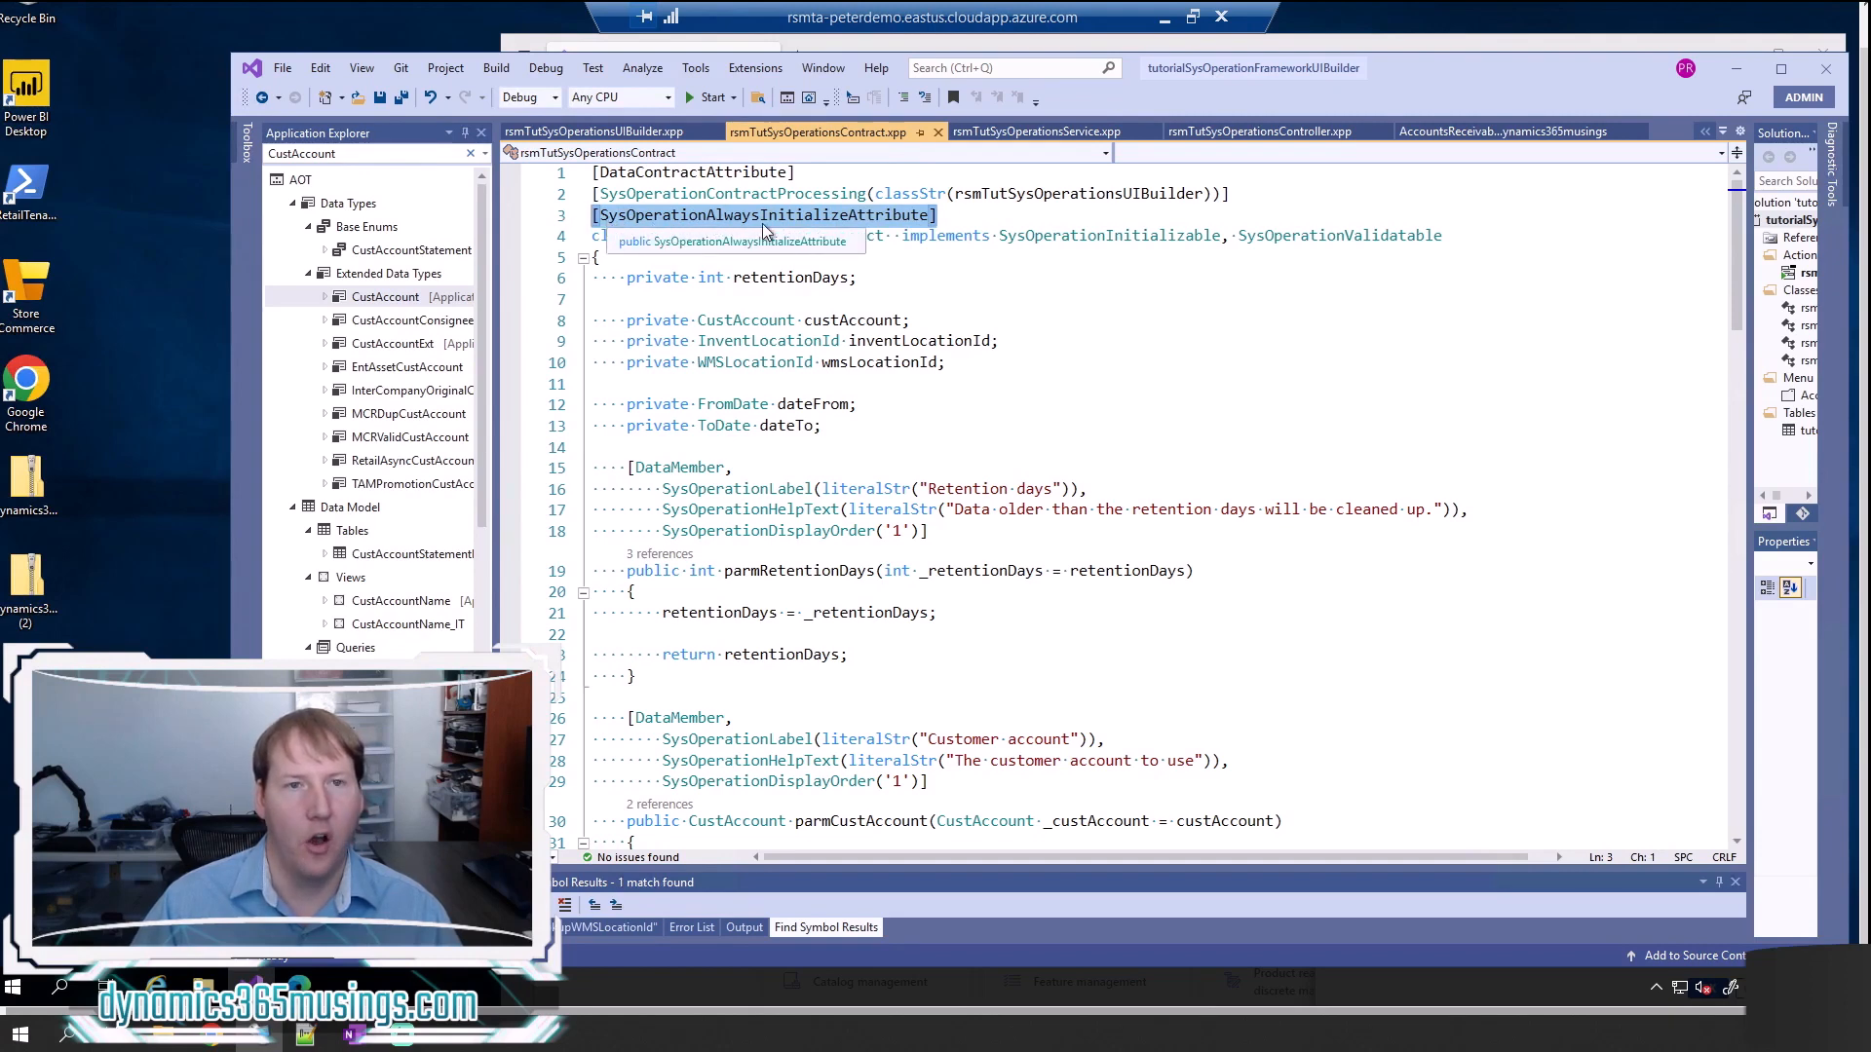
mouse_move(898, 234)
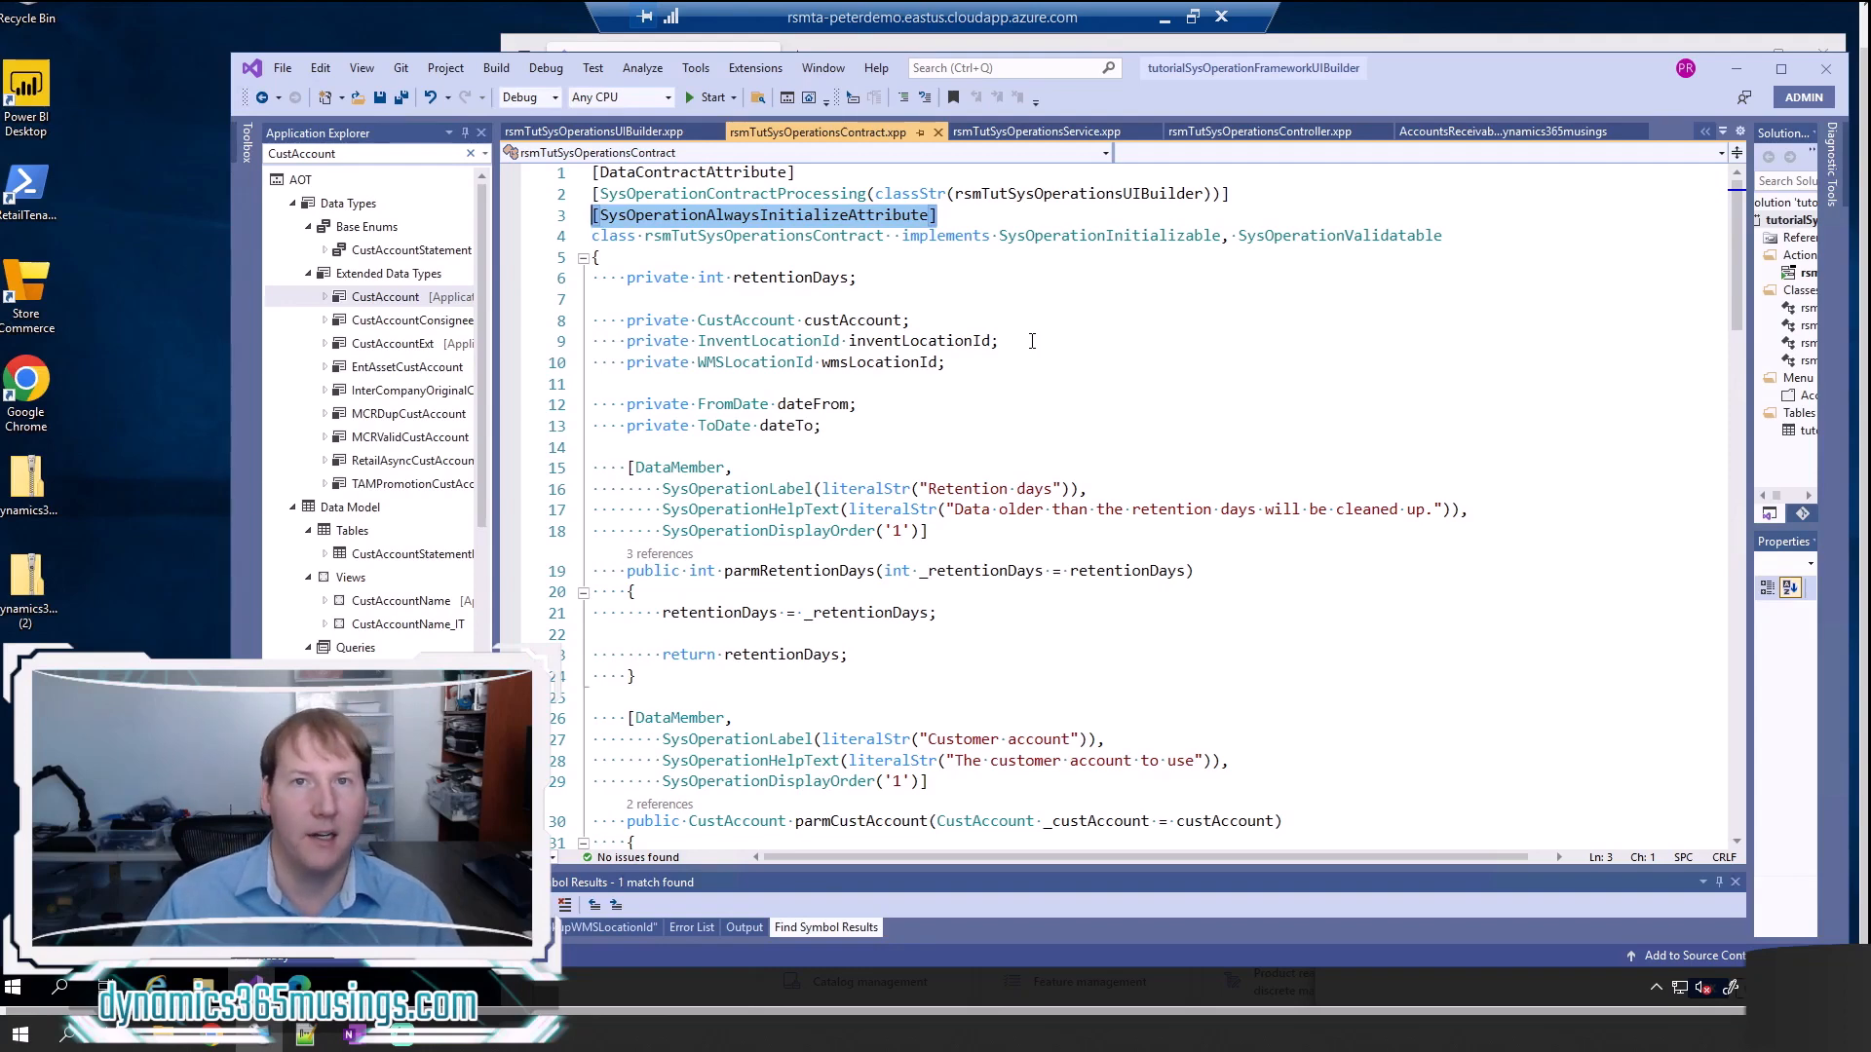
mouse_move(895, 230)
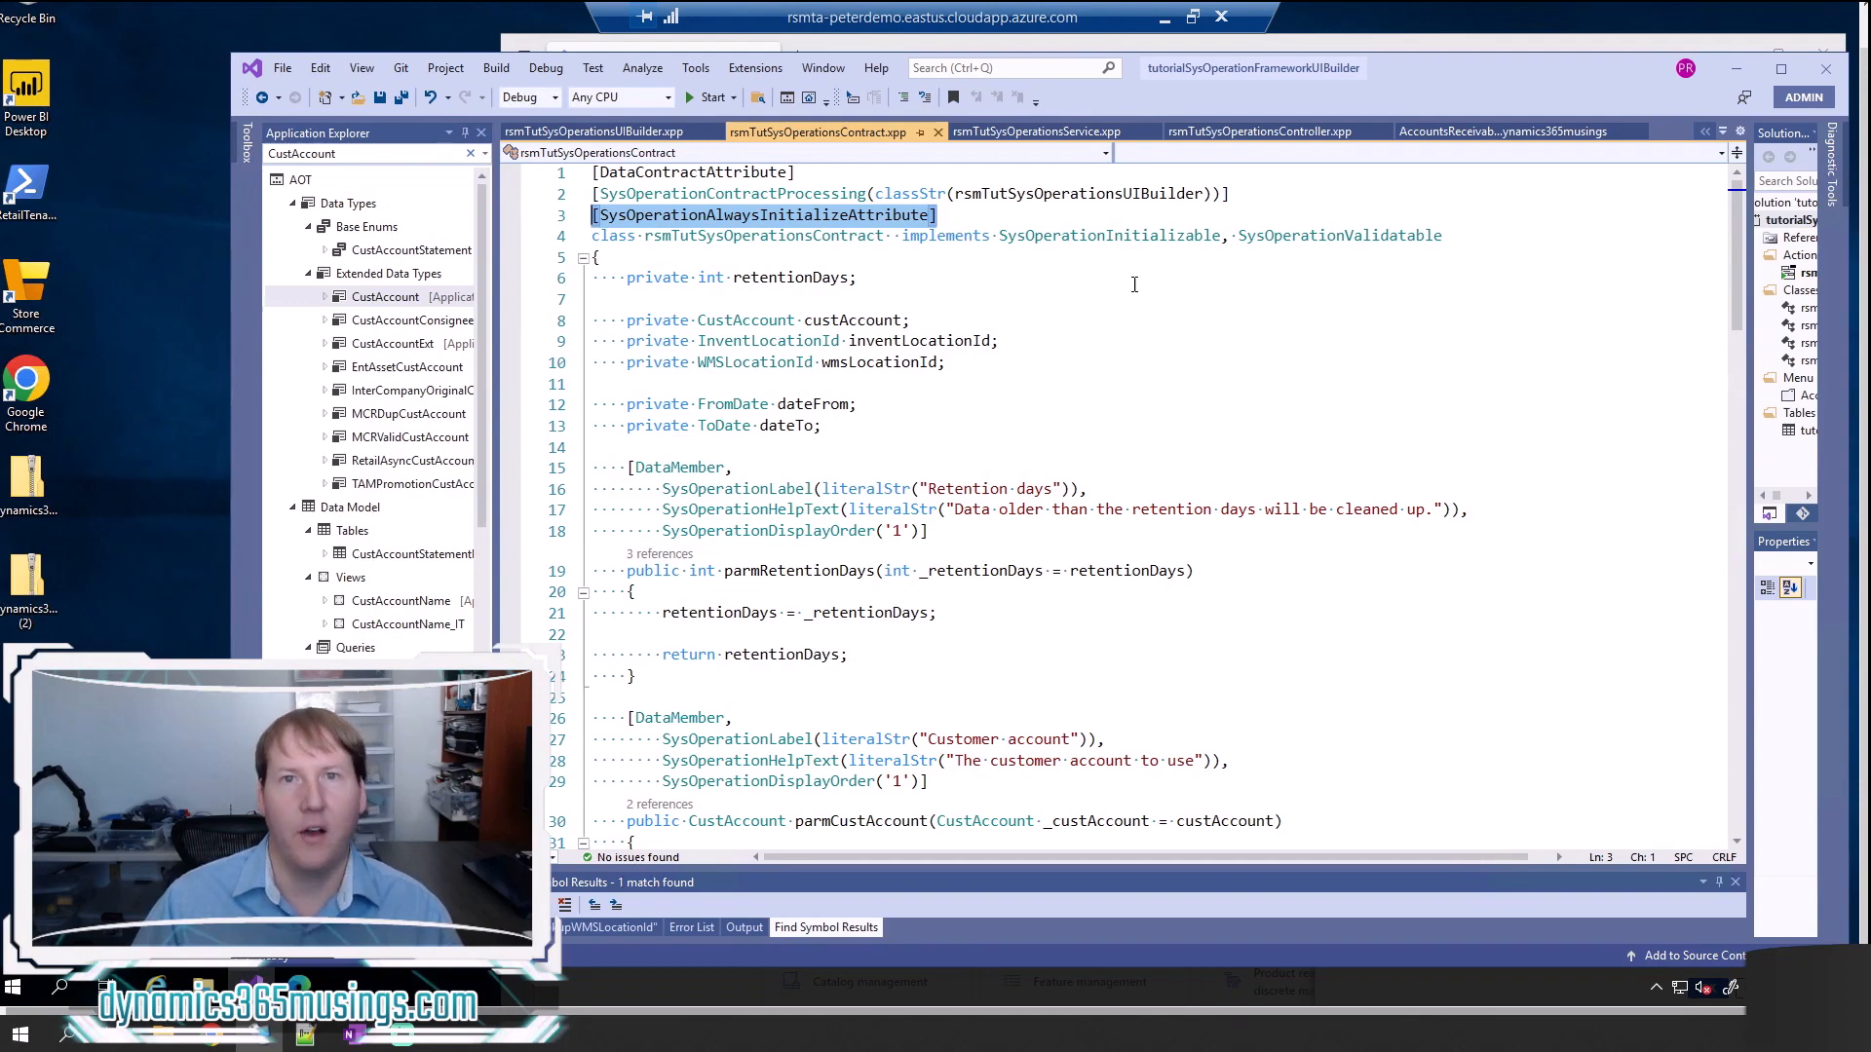
mouse_move(1059, 255)
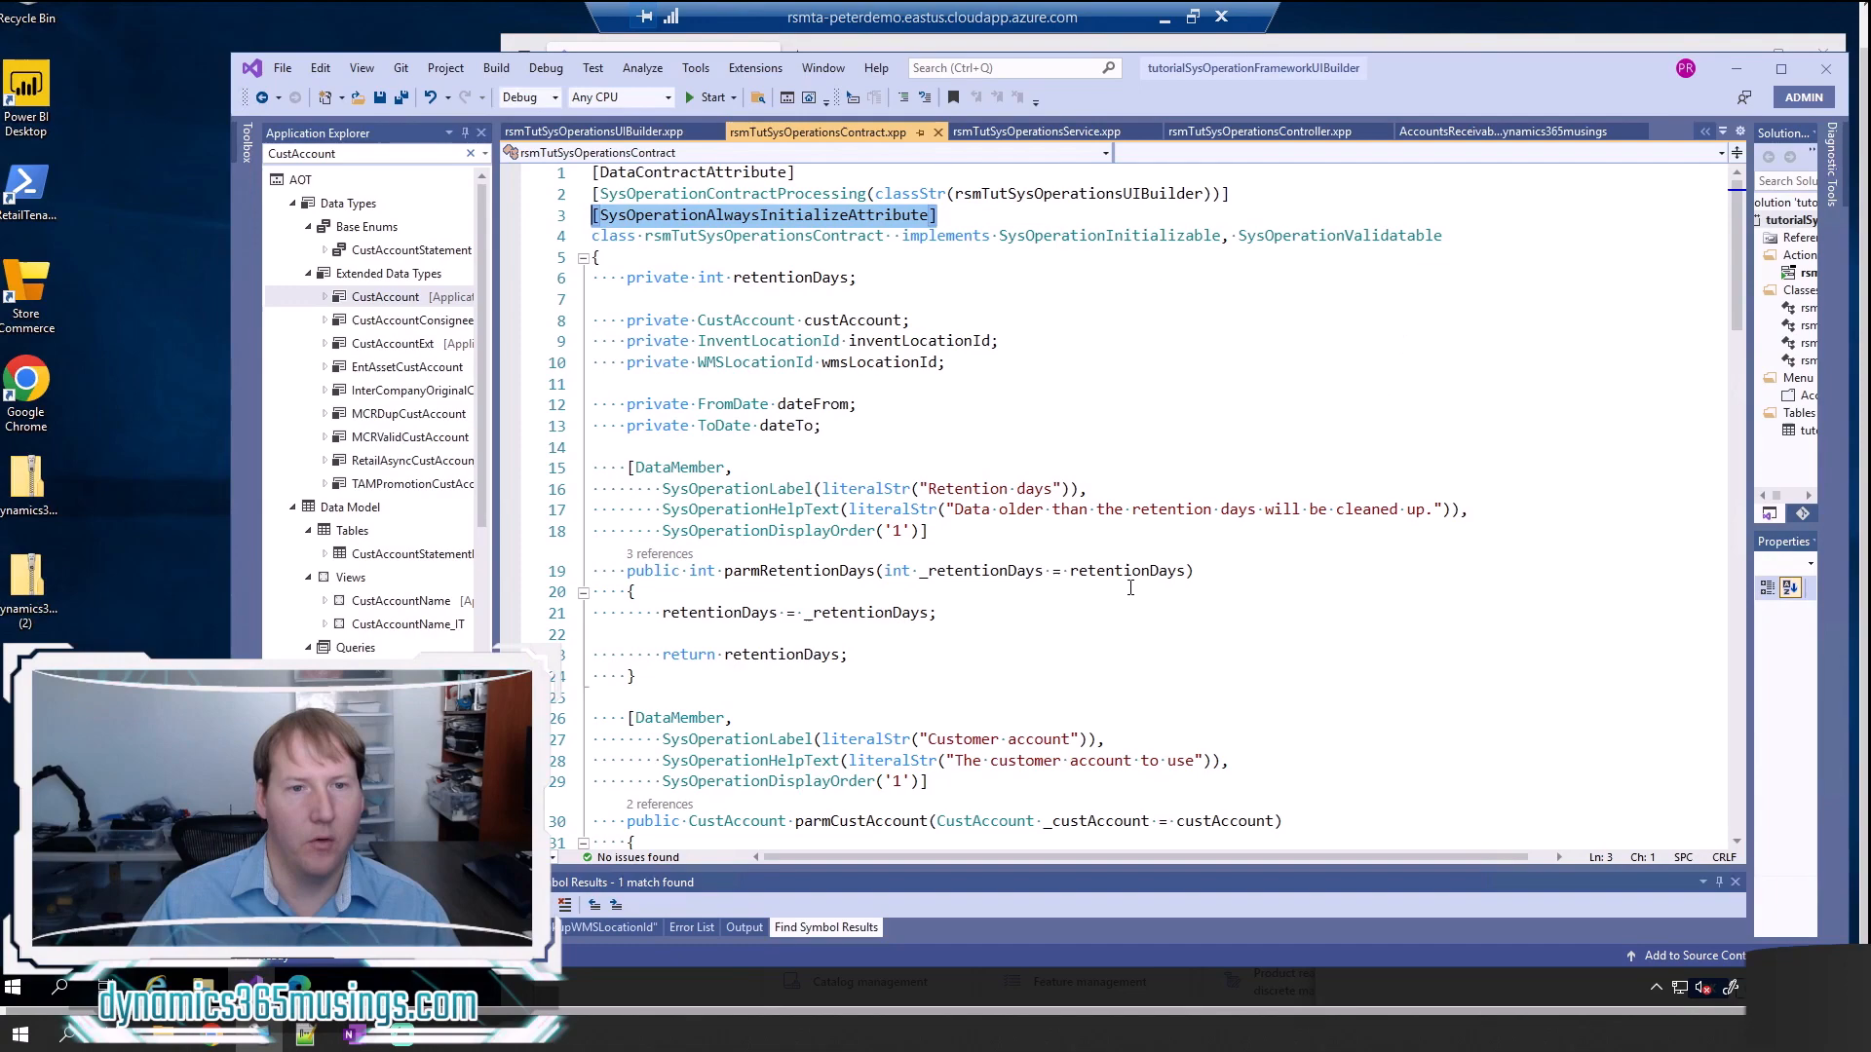
- Reveal the initialize method and highlight retentionDays where it is set to 30
scroll(down, 3)
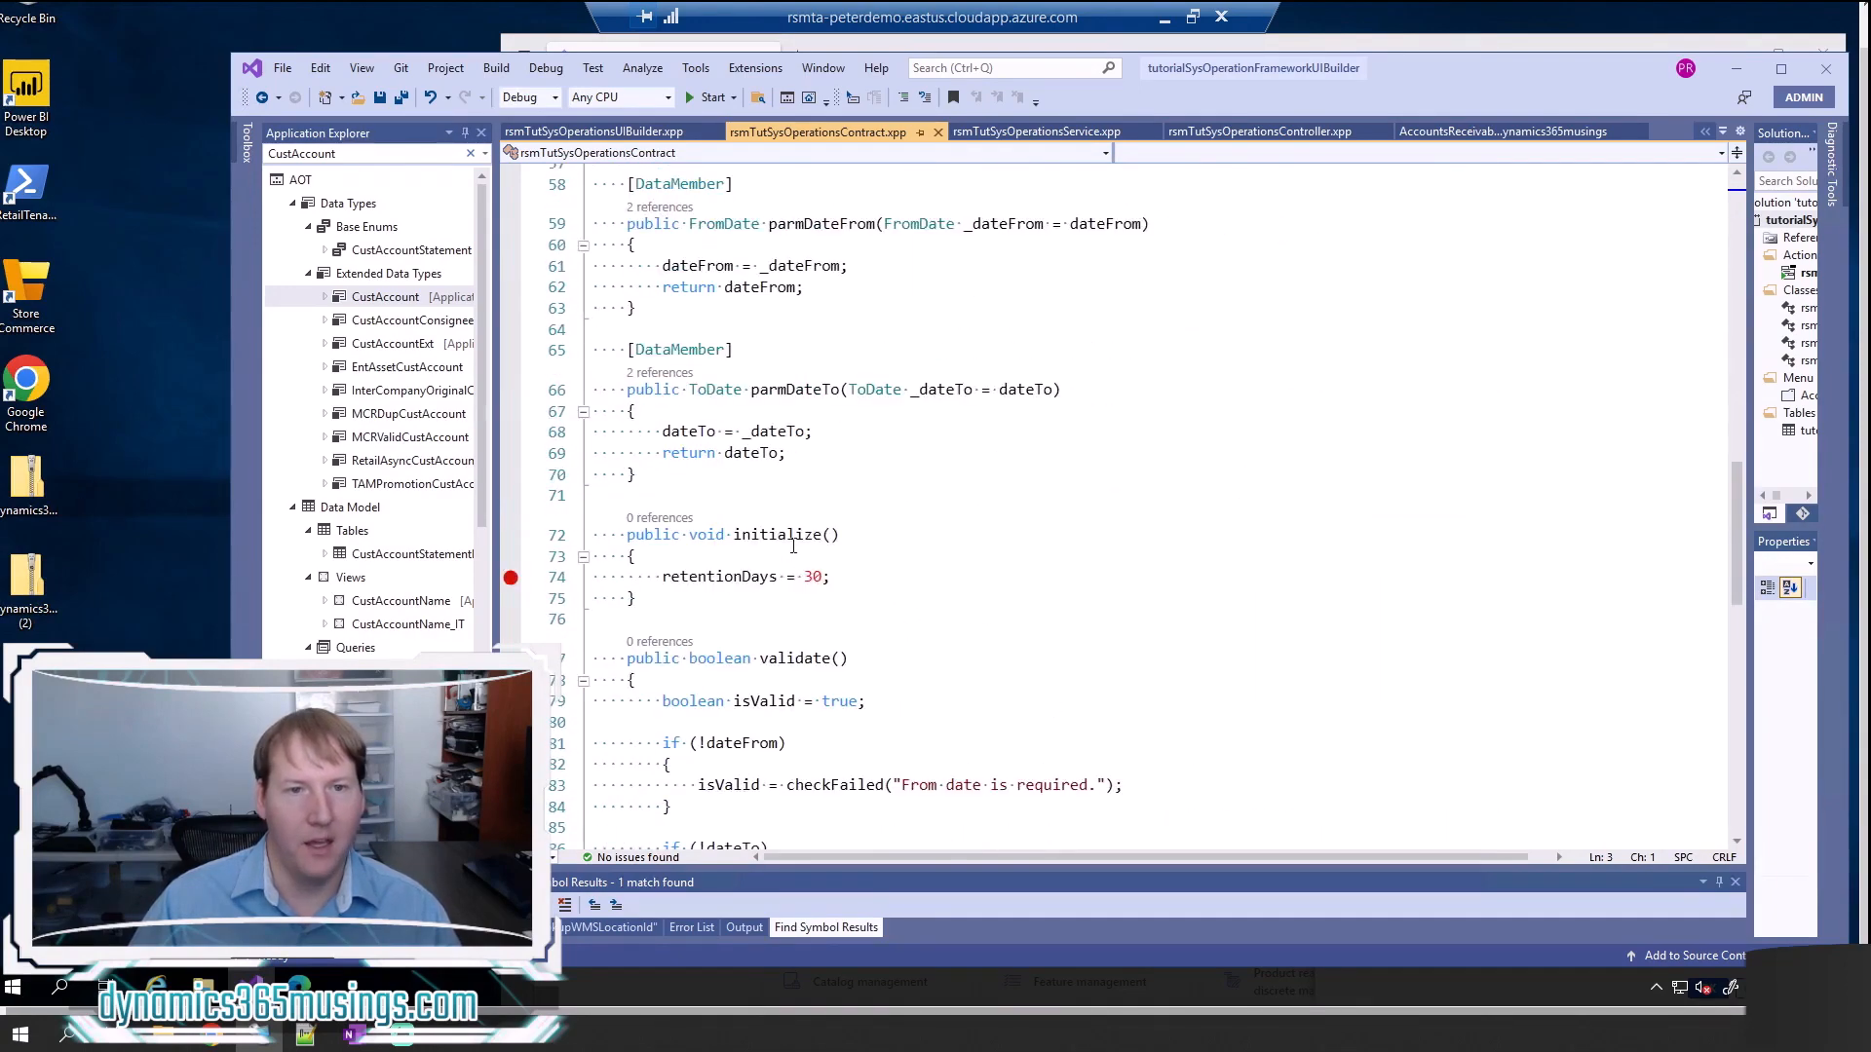
double_click(776, 534)
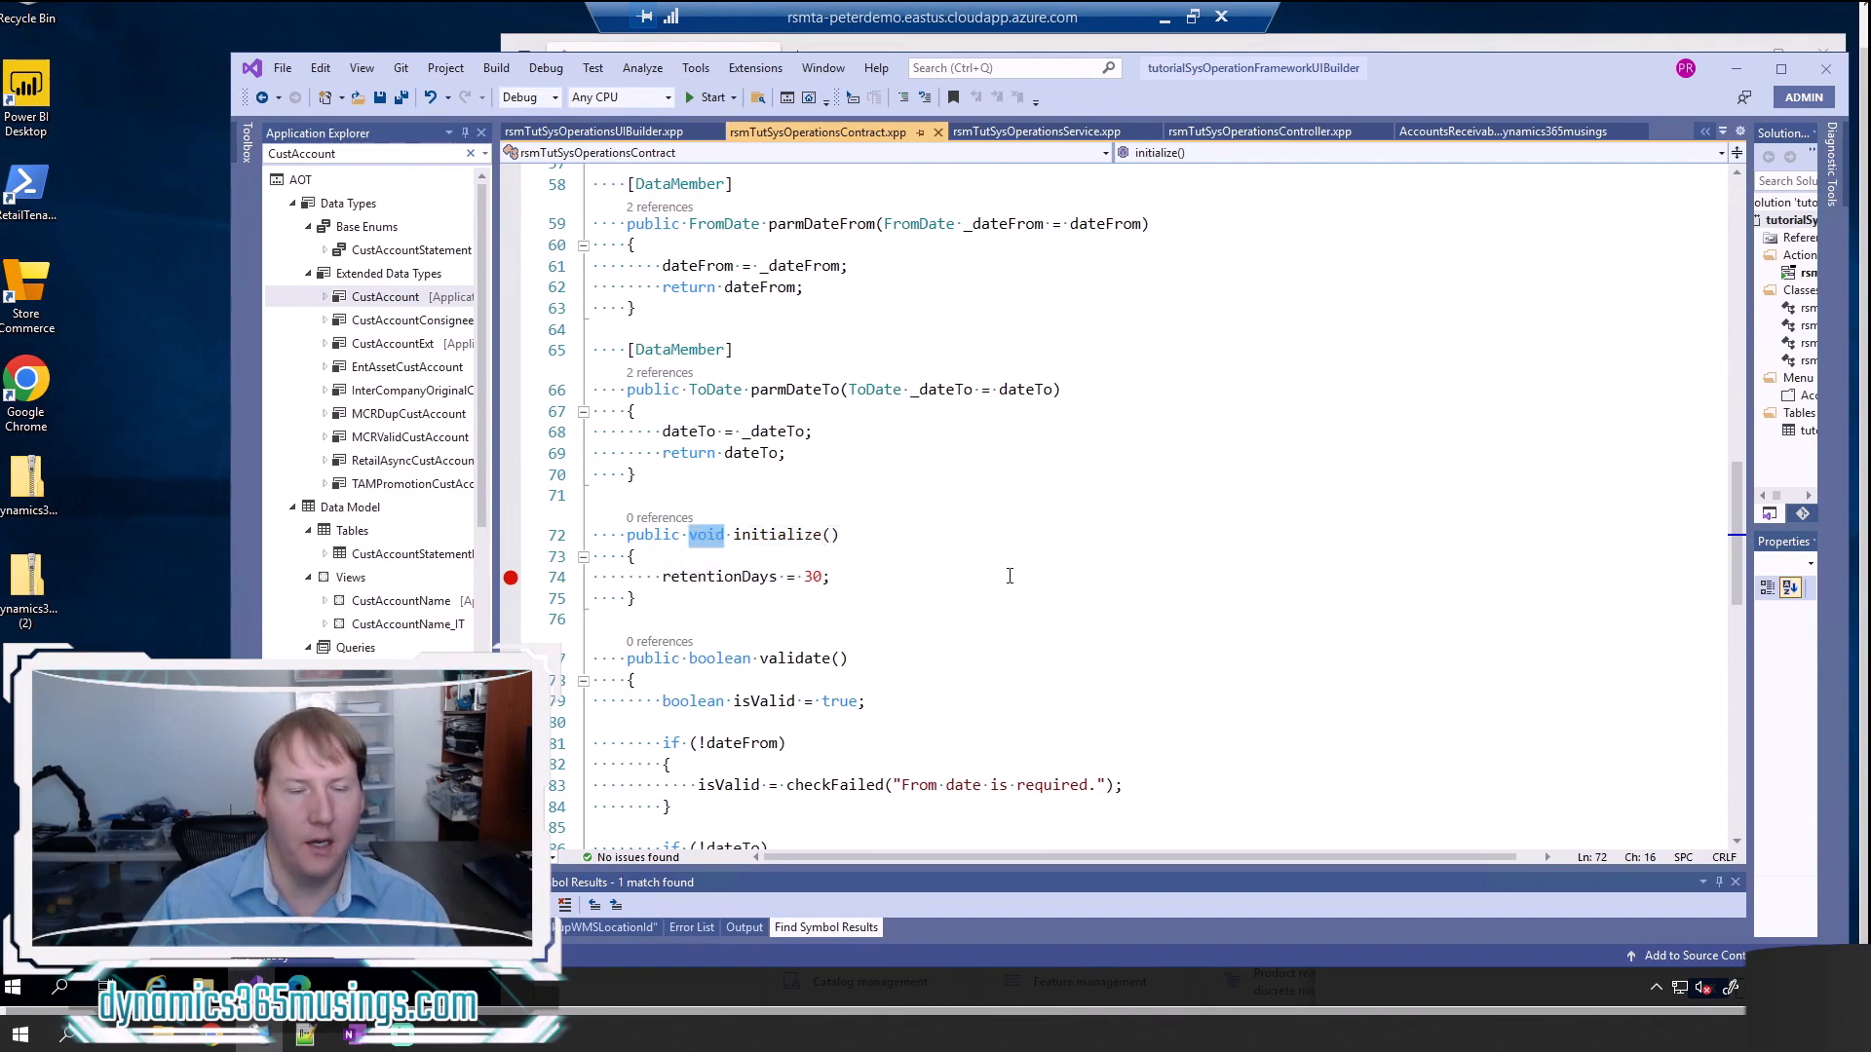
double_click(718, 577)
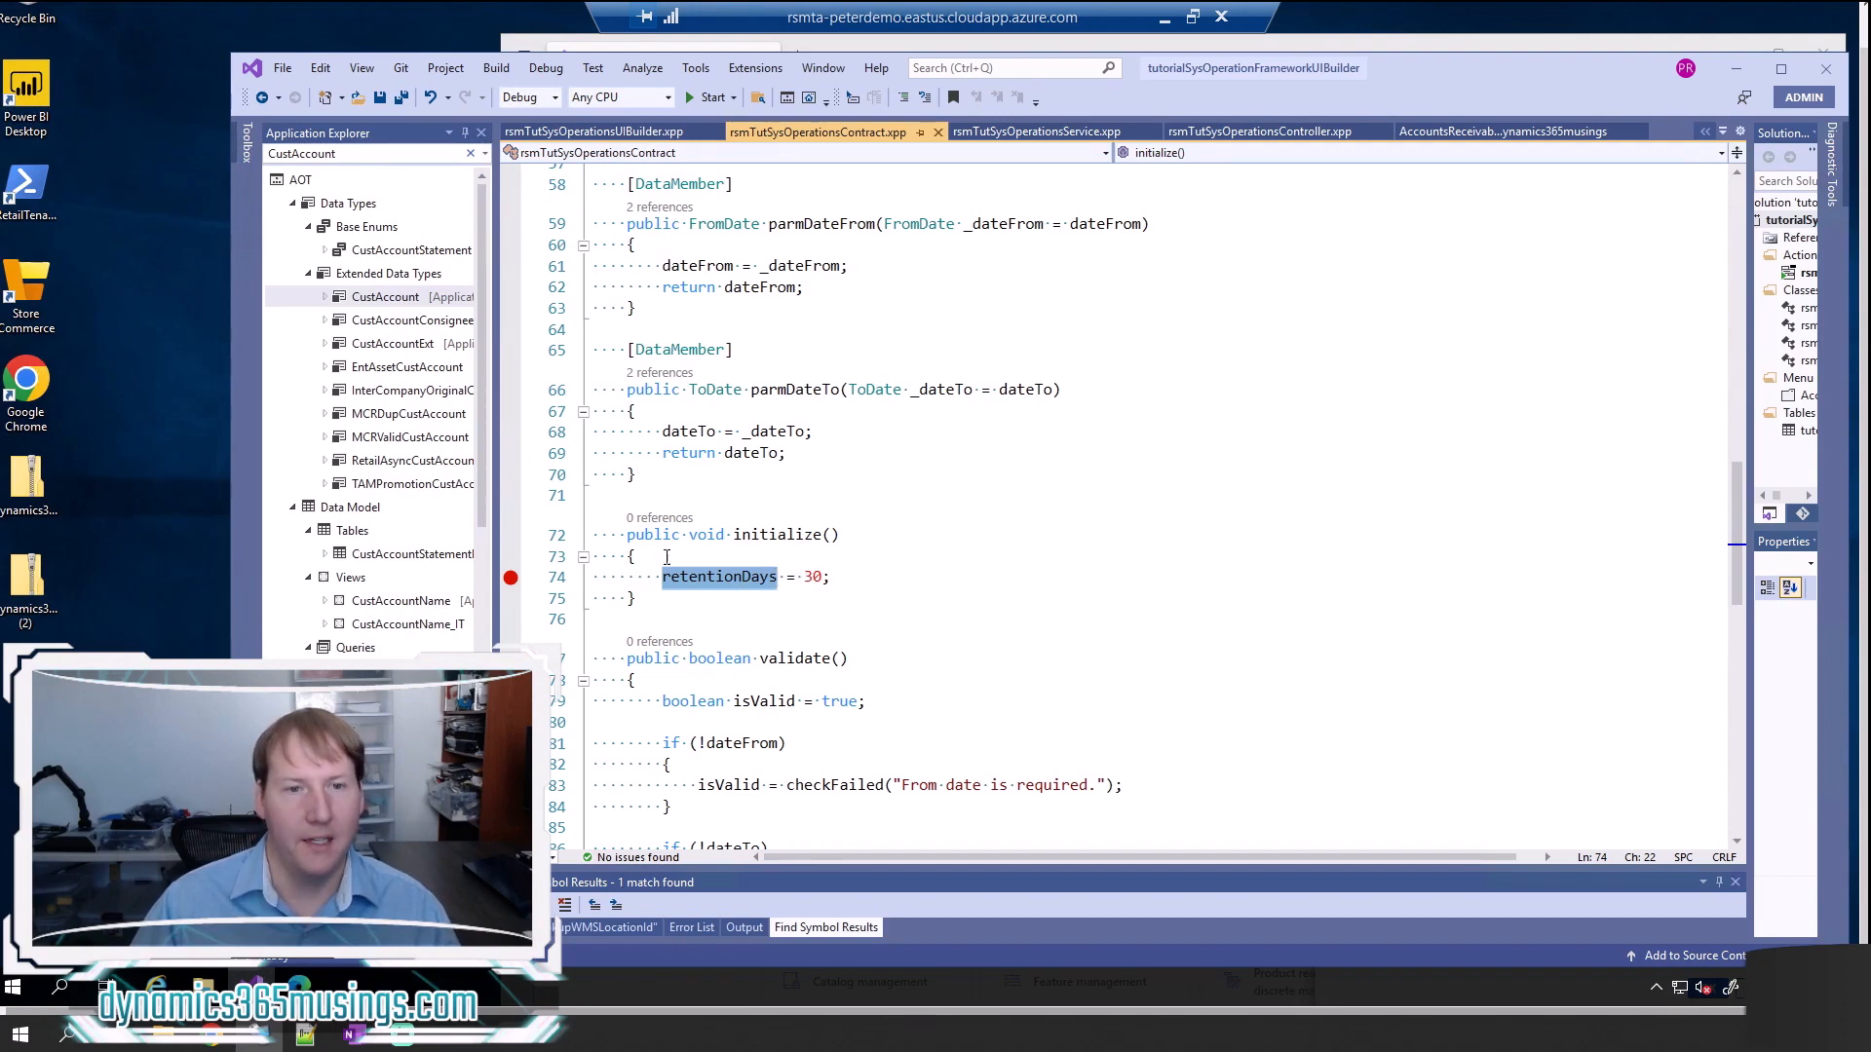
mouse_move(1111, 522)
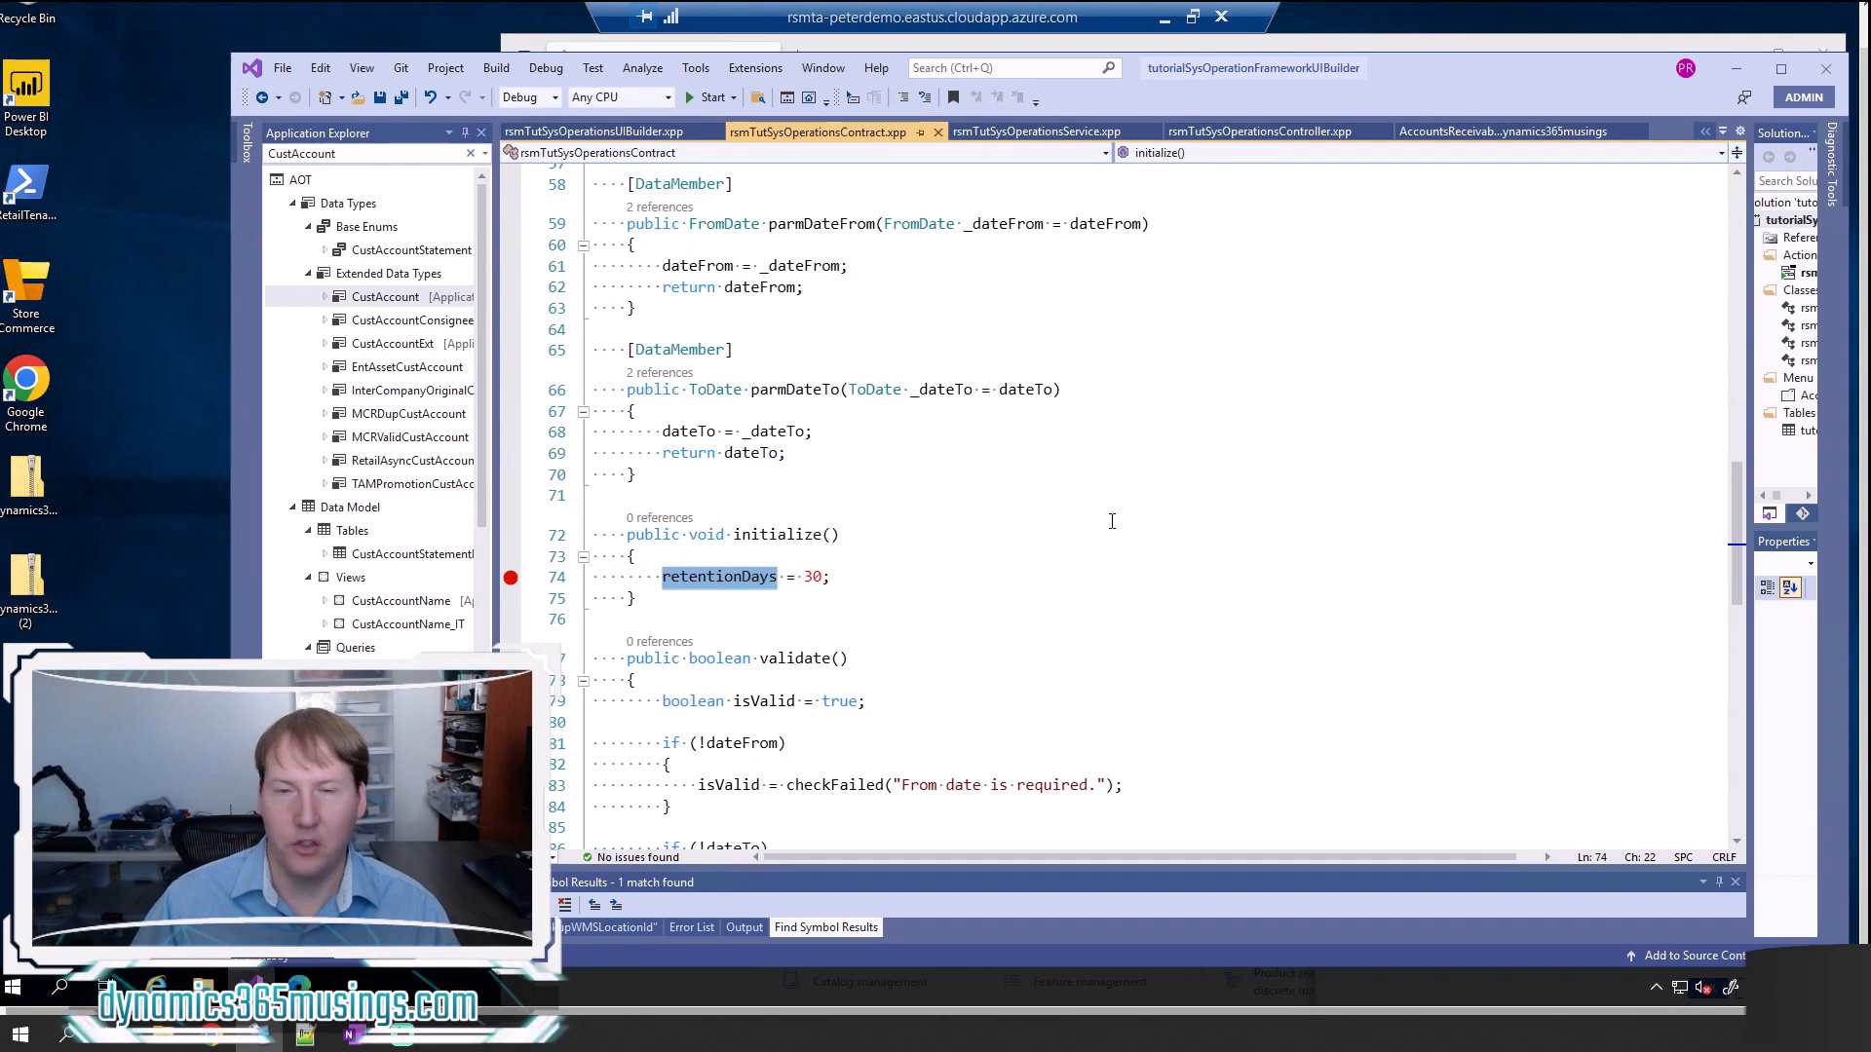
mouse_move(776, 538)
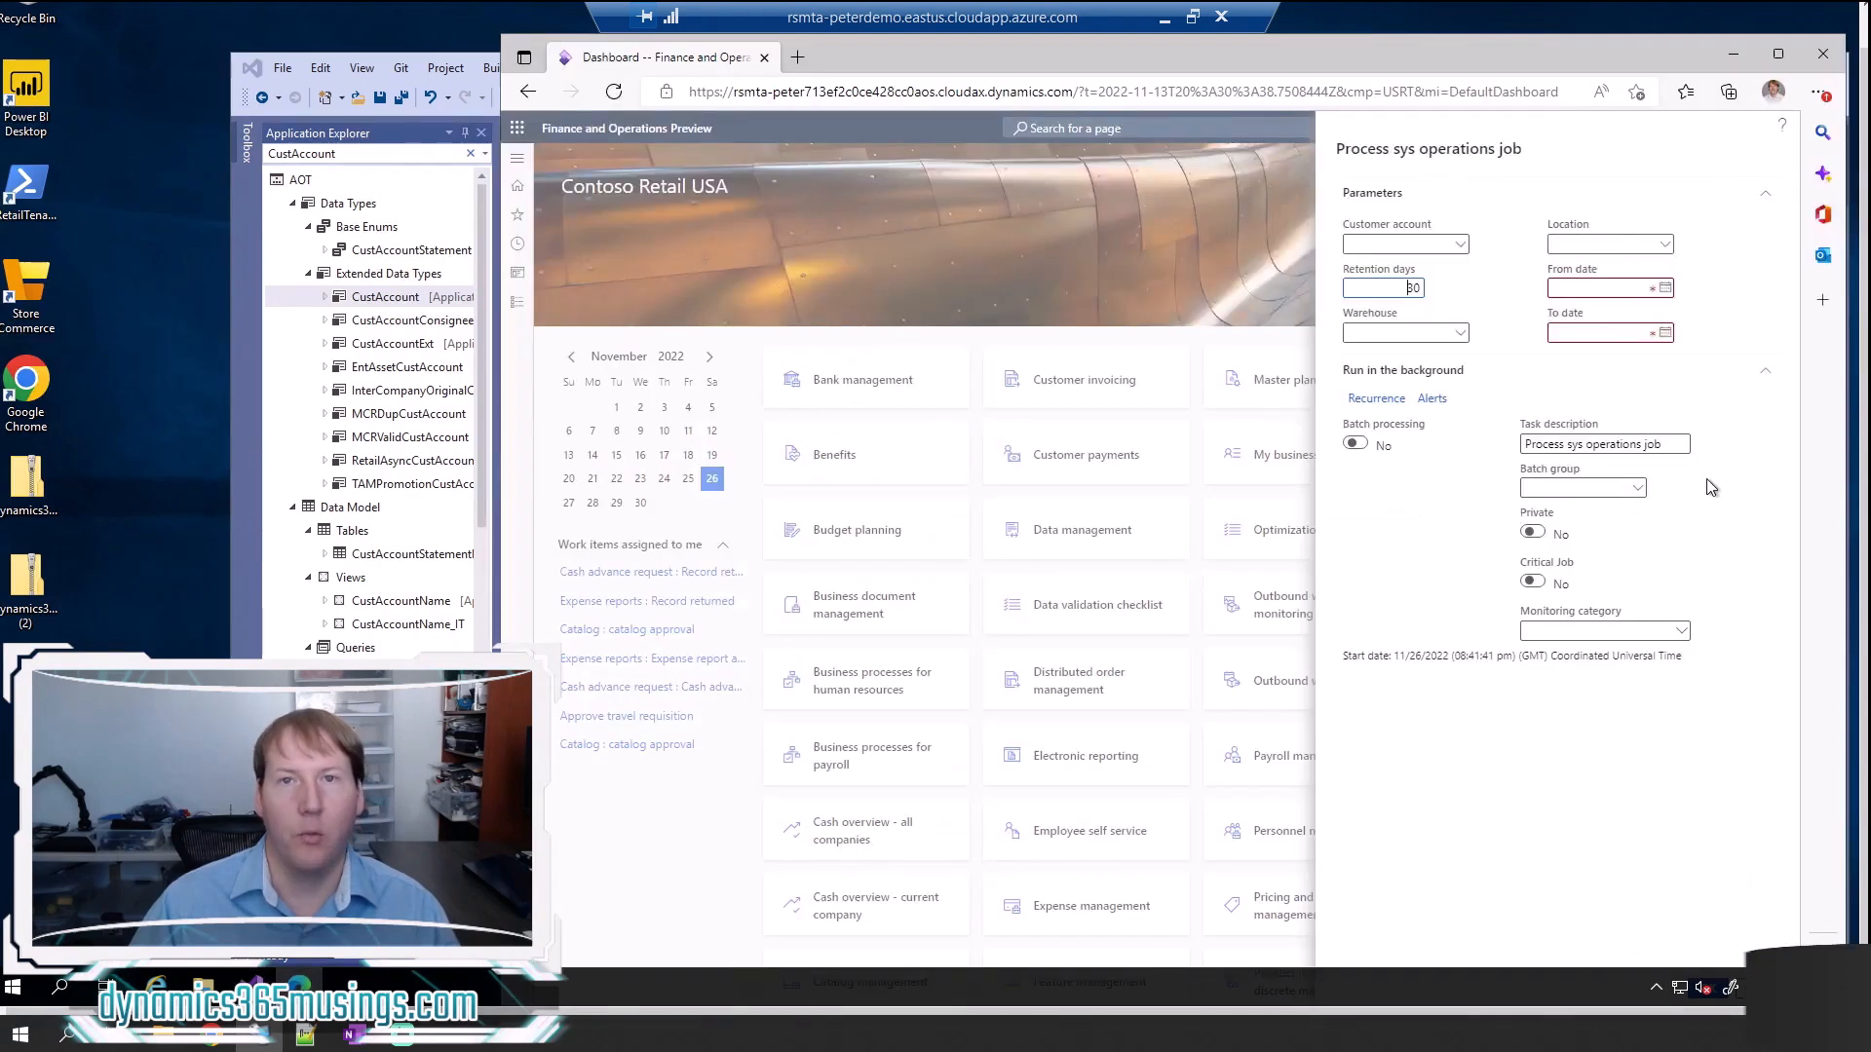
mouse_move(1524, 363)
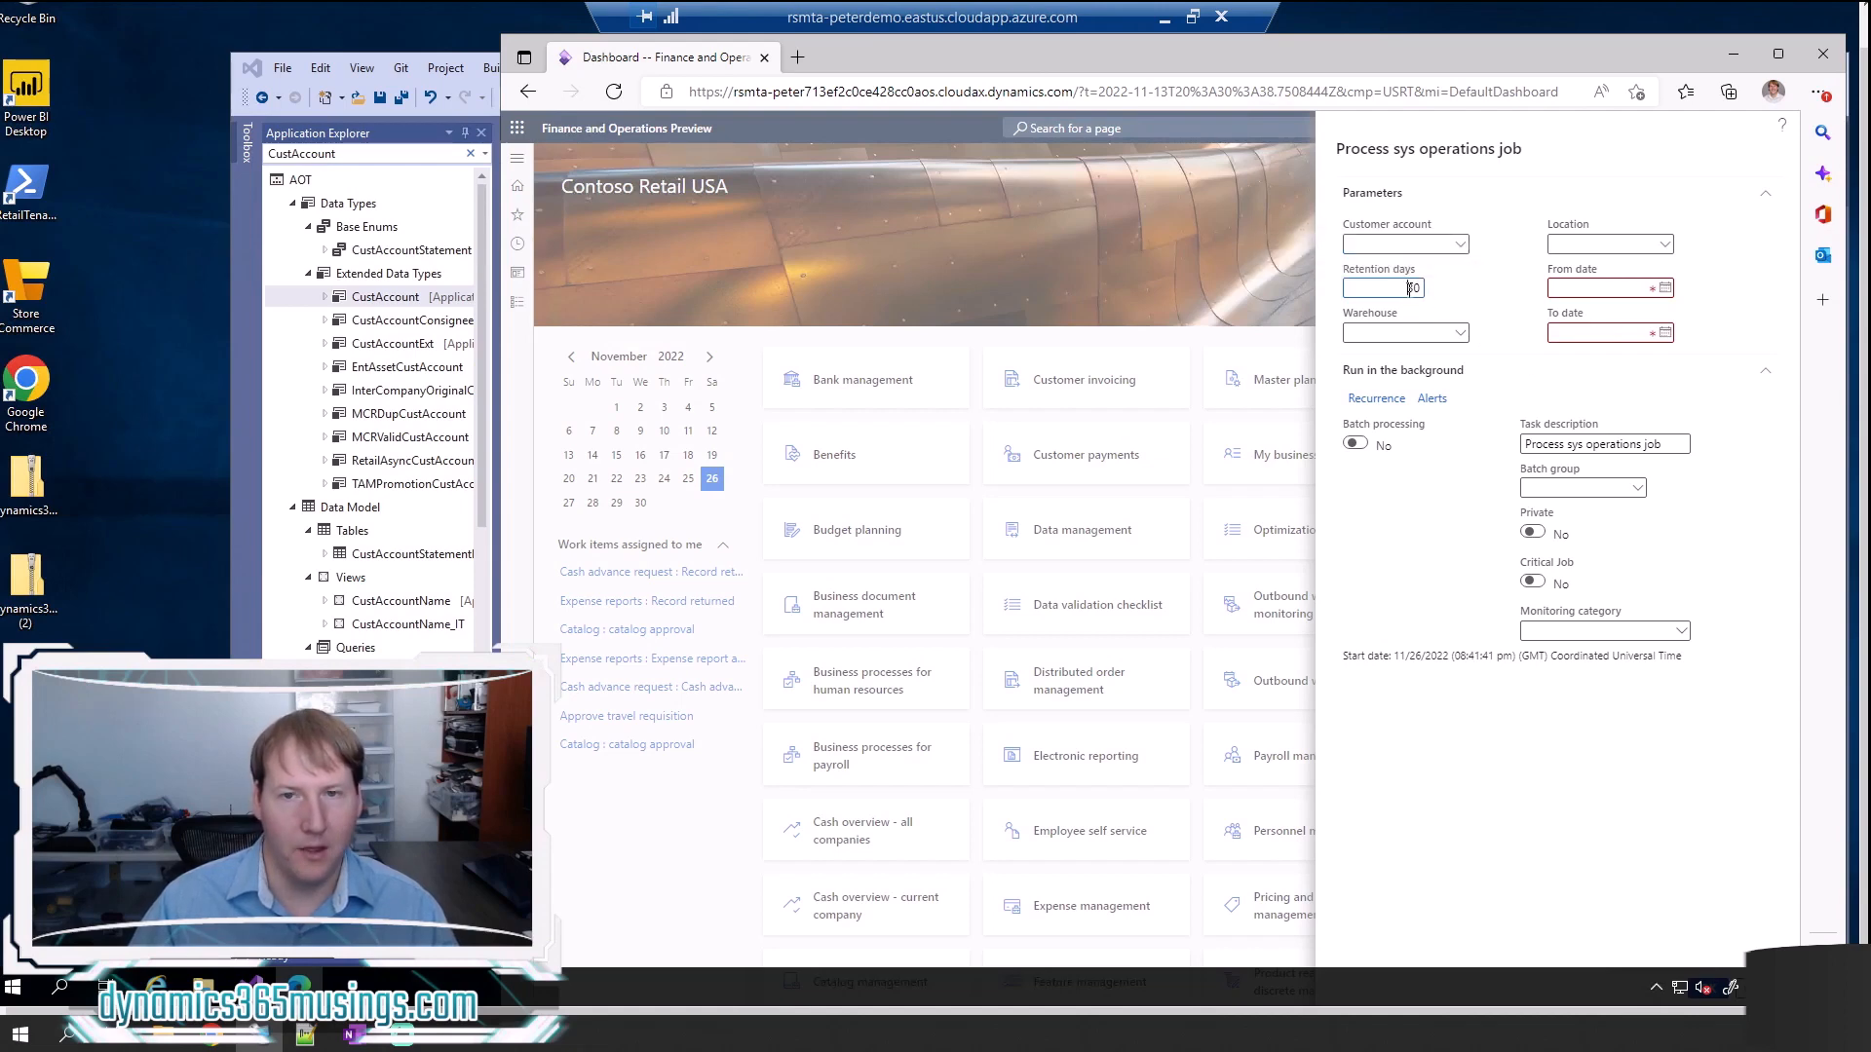
- Enter 30 as the Retention days value in the job dialog
text(30)
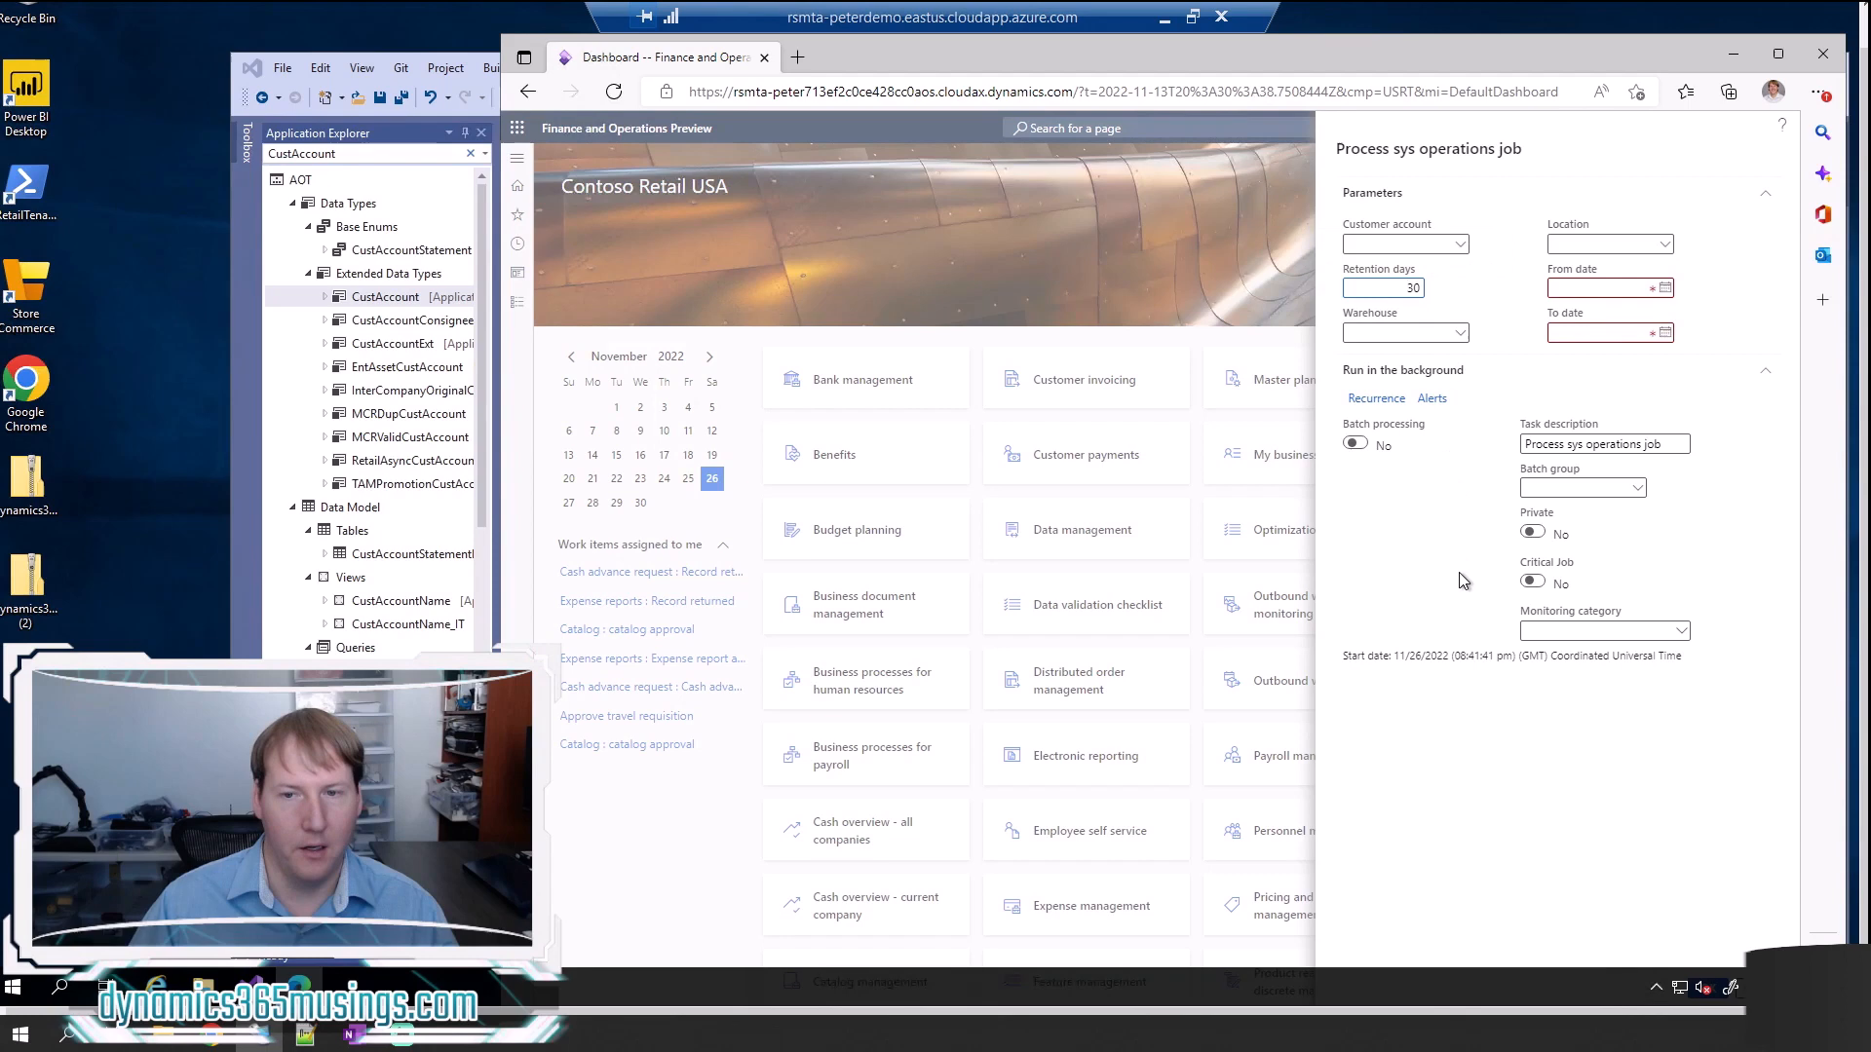